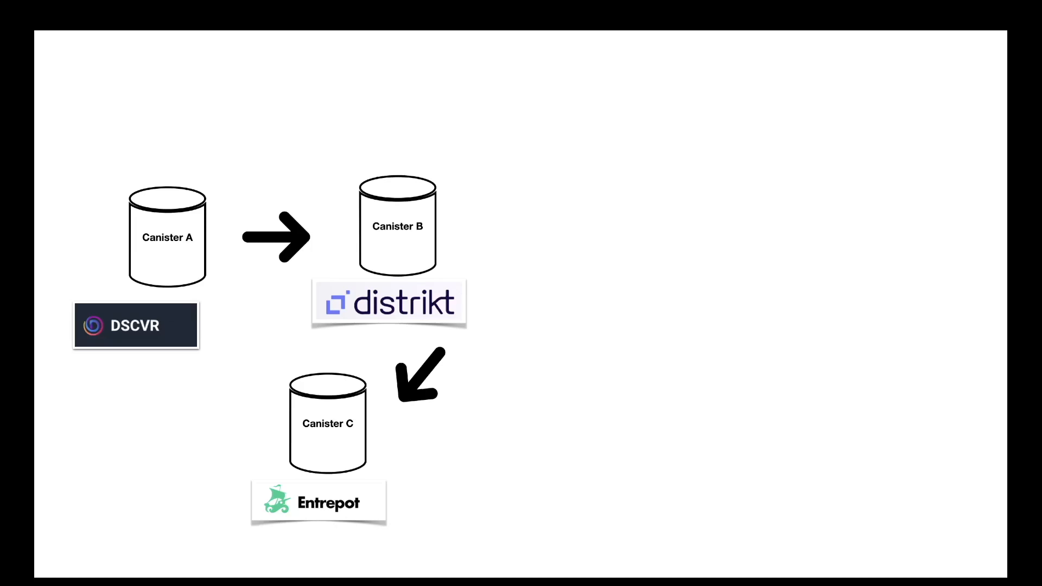
# Create a new file named main.mo in the actor folder
pyautogui.moveTo(162, 76); pyautogui.dragTo(451, 76)
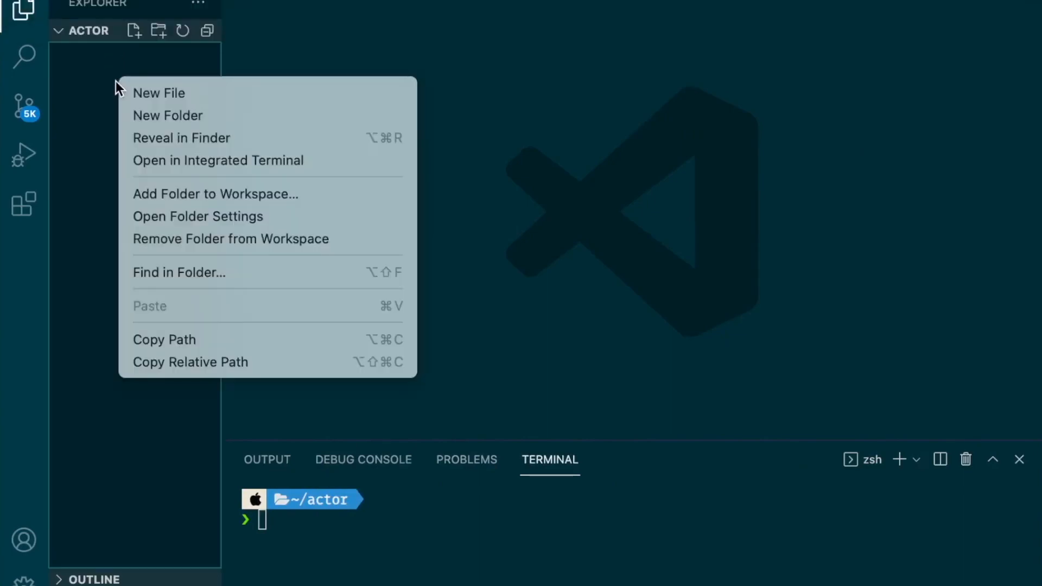
pyautogui.click(159, 93)
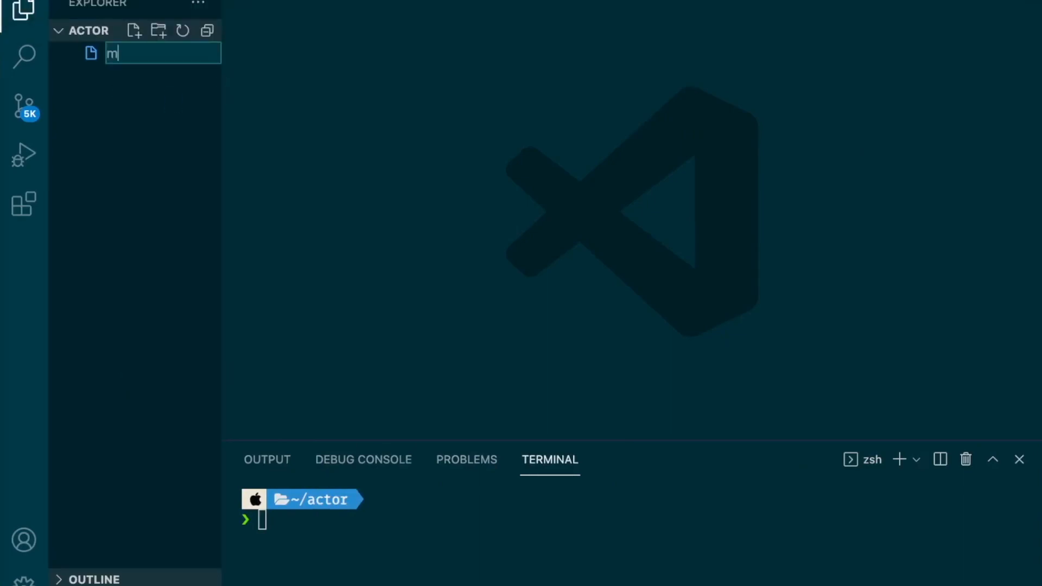
pyautogui.write('ain.mo')
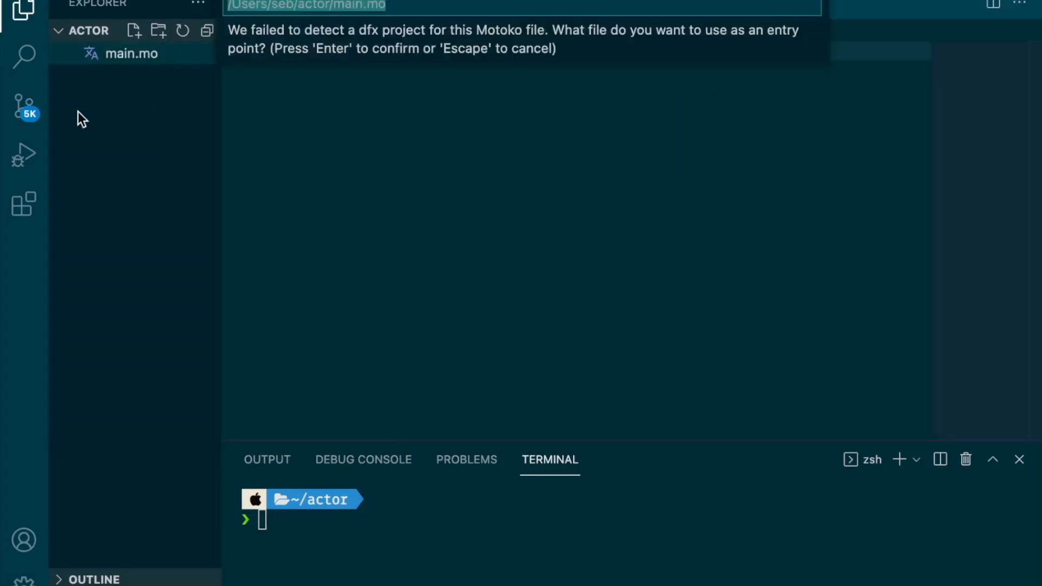
pyautogui.moveTo(133, 138)
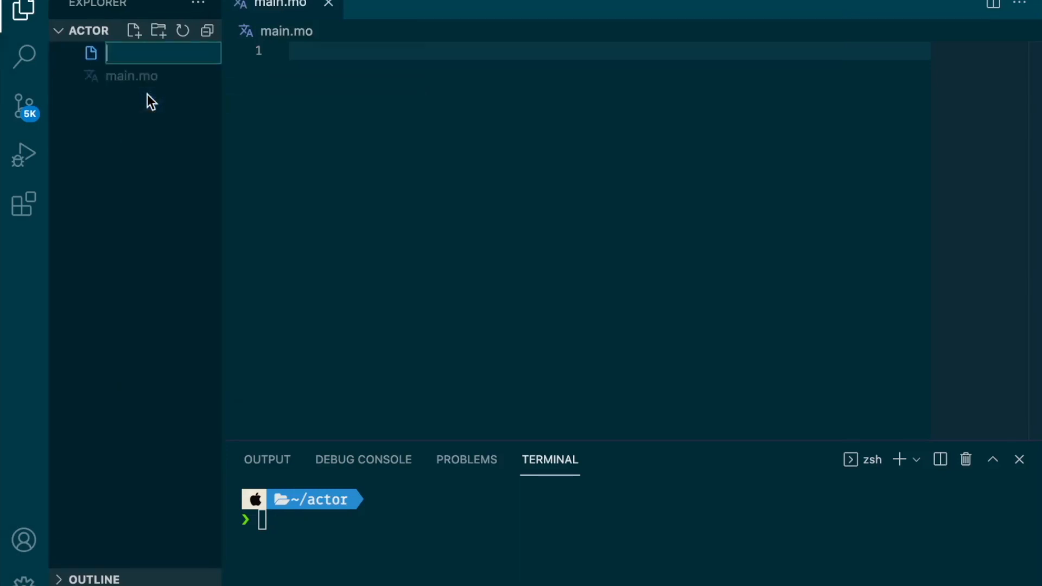
# Create a second file named dfx.json alongside main.mo
pyautogui.write('dfx.')
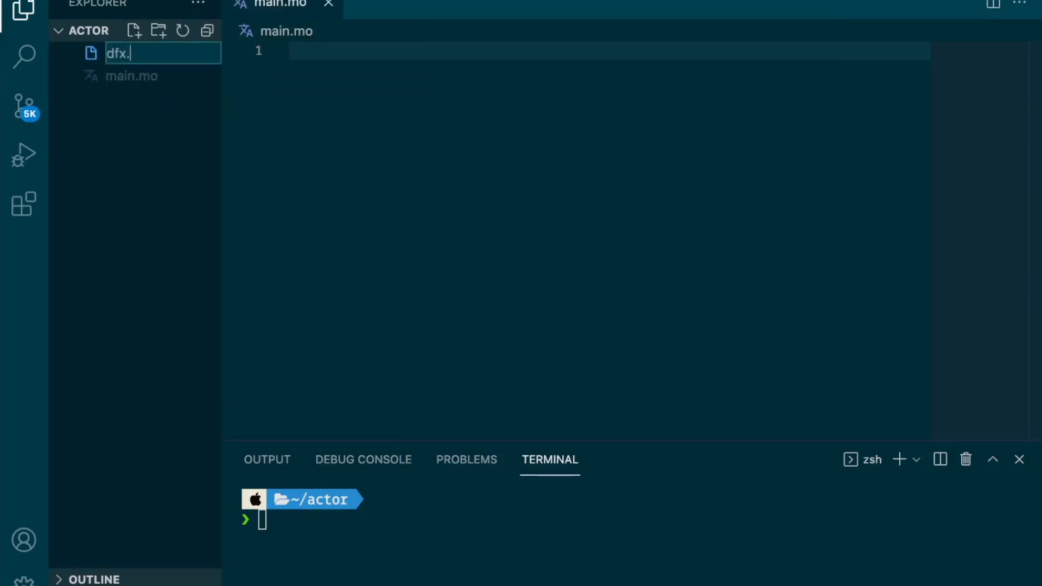
pyautogui.write('json')
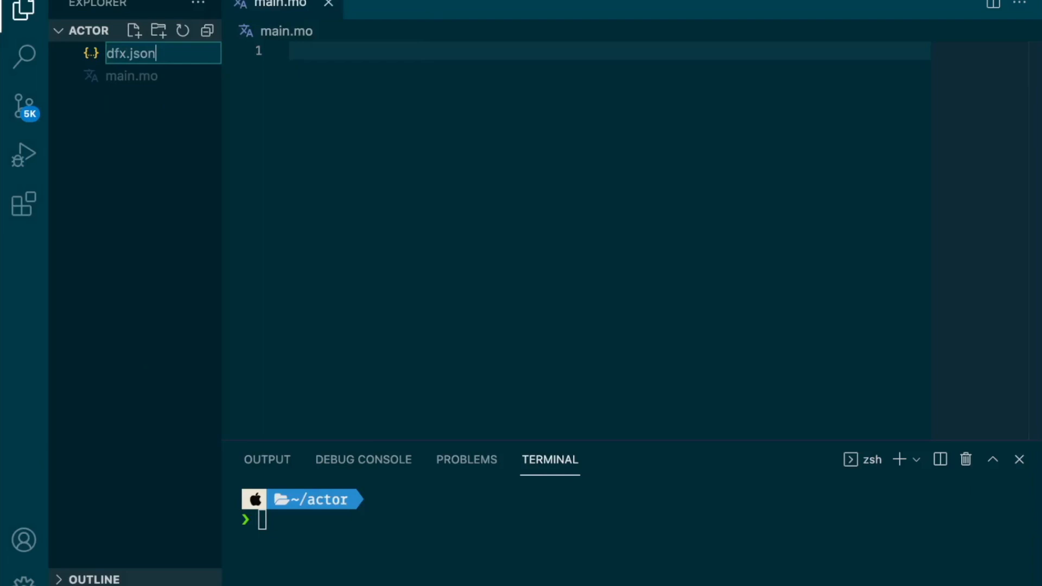
pyautogui.press('Enter')
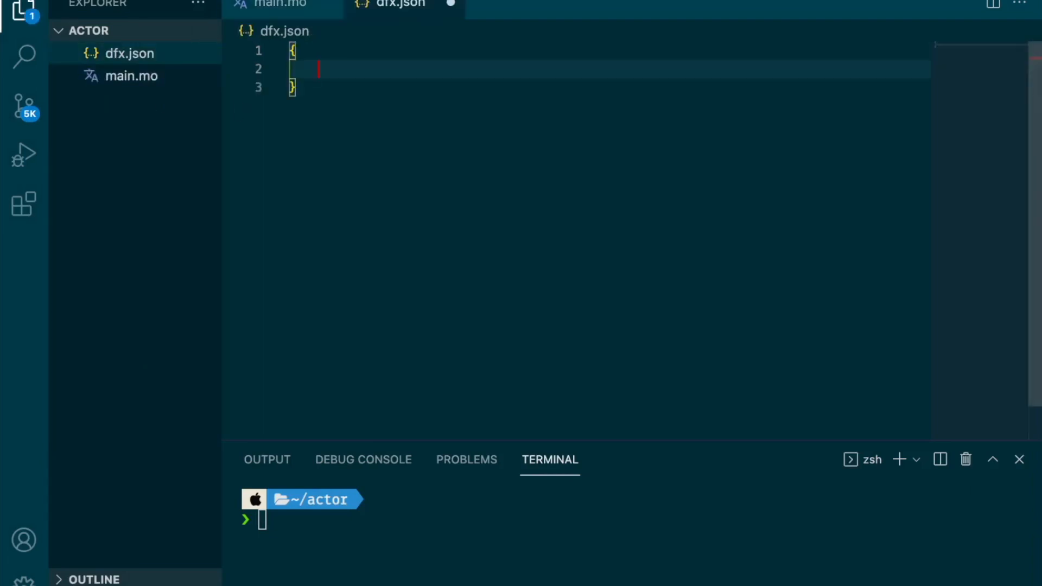
# Define a canisters object with superActor having main "./main.mo" and type "motoko"
pyautogui.write('"canisters" : {')
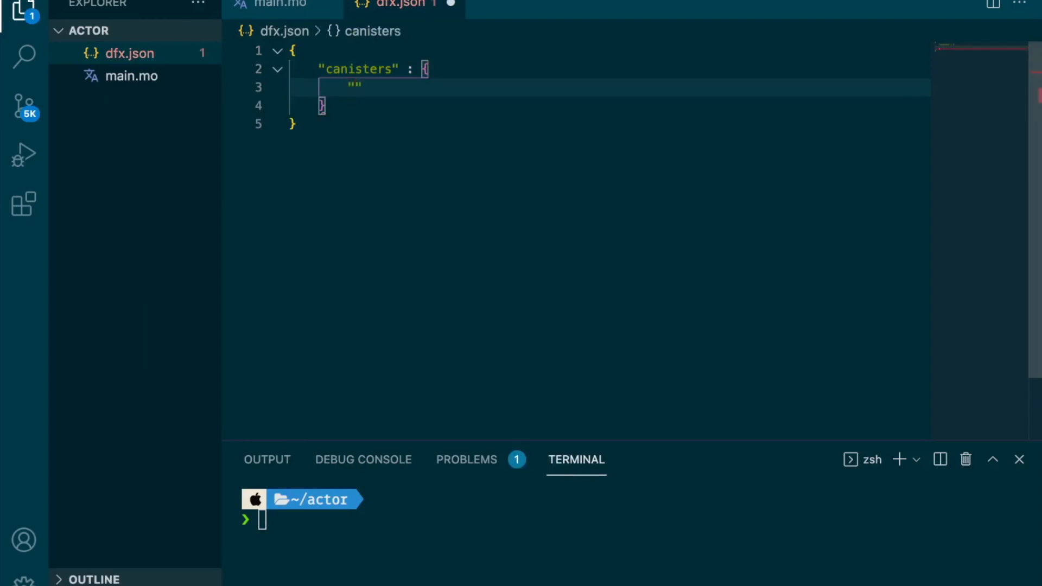
pyautogui.write('superActor')
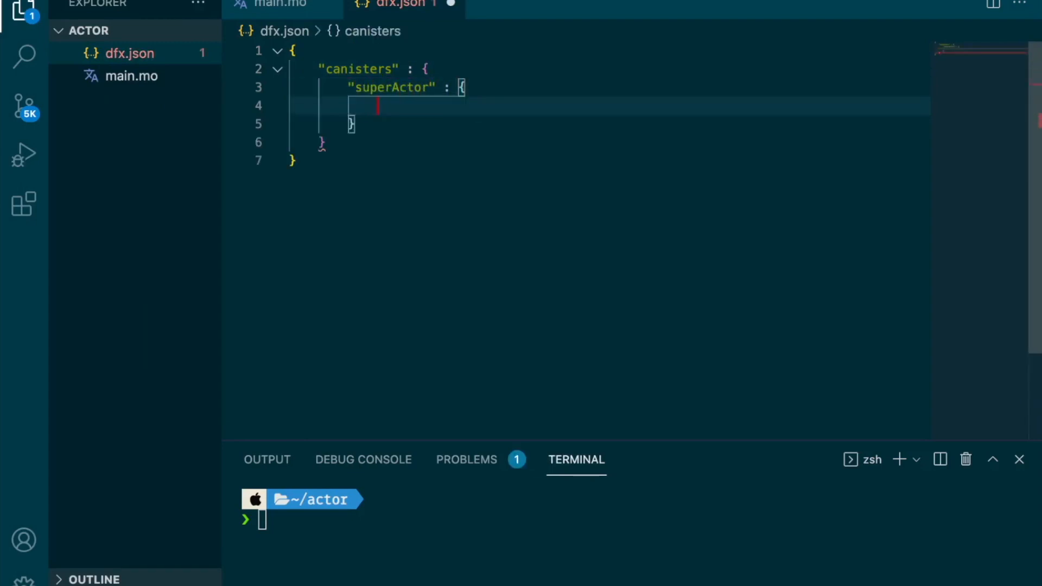
pyautogui.write('"ma')
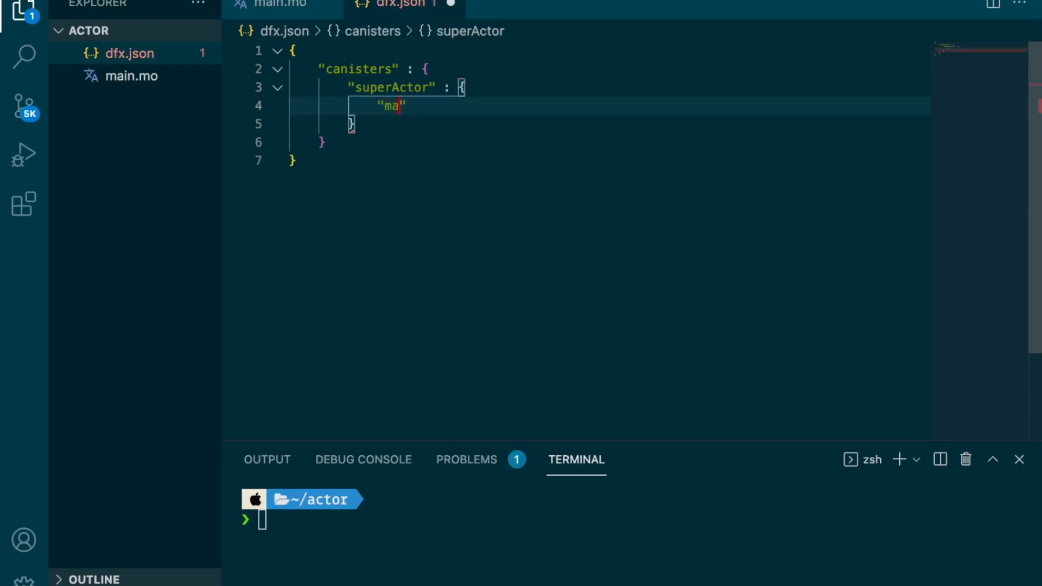
pyautogui.write('in" : ".')
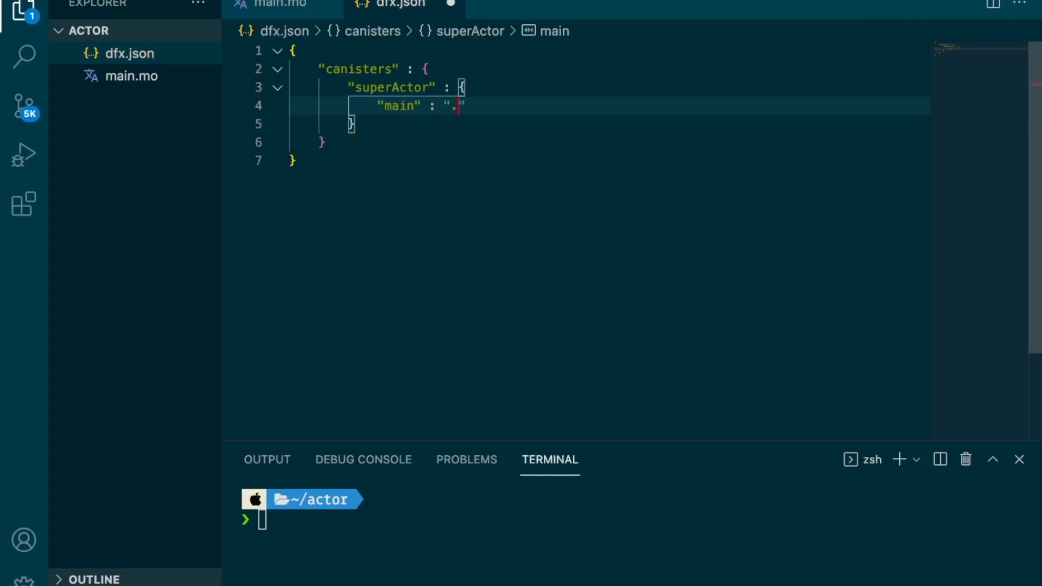
pyautogui.write('/main.')
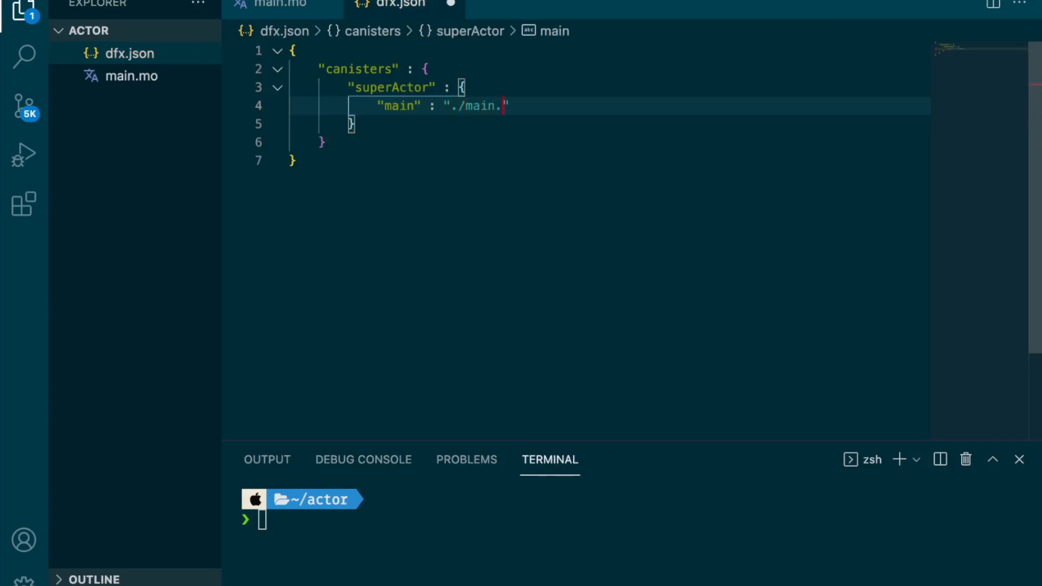
pyautogui.write('mo')
pyautogui.write('"type')
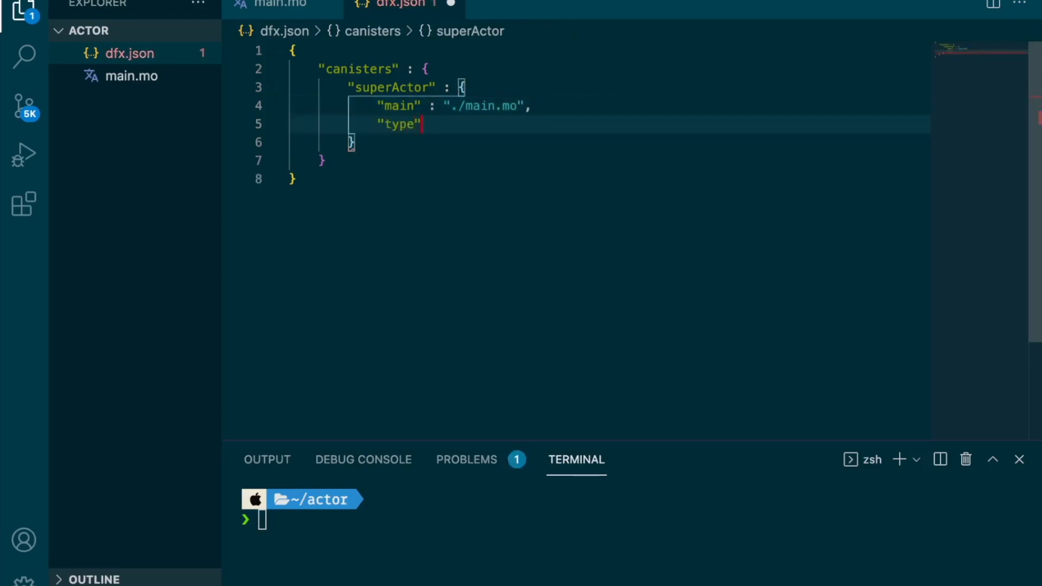
pyautogui.write(': "mo')
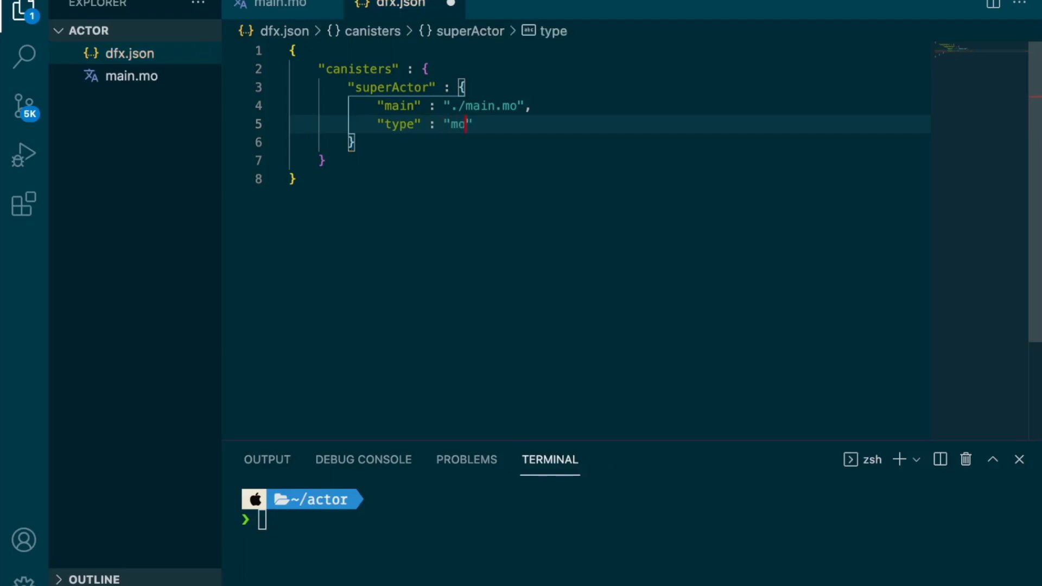
pyautogui.write('toko')
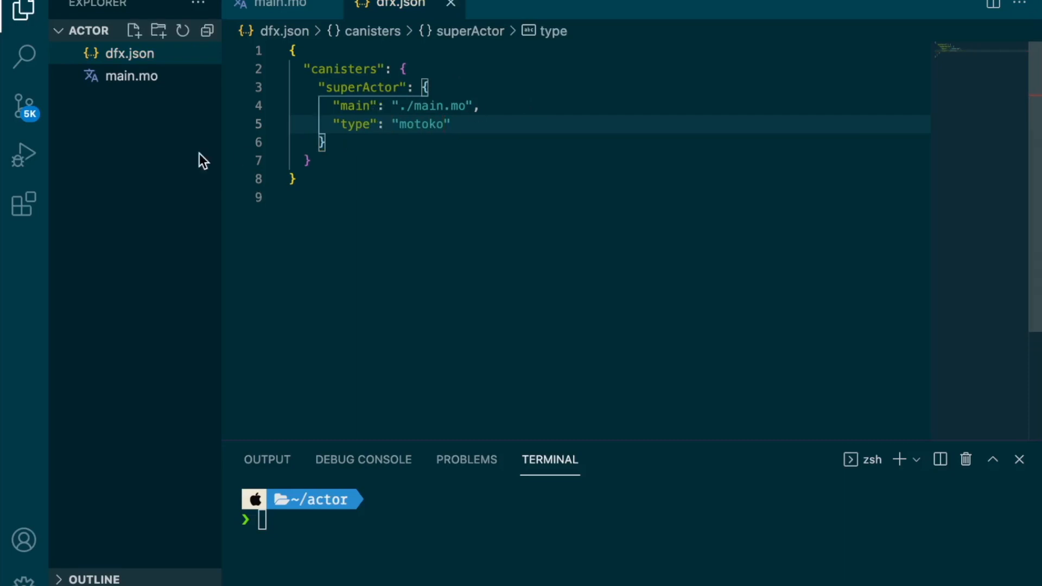
# Write an empty actor { } block in main.mo
pyautogui.click(279, 6)
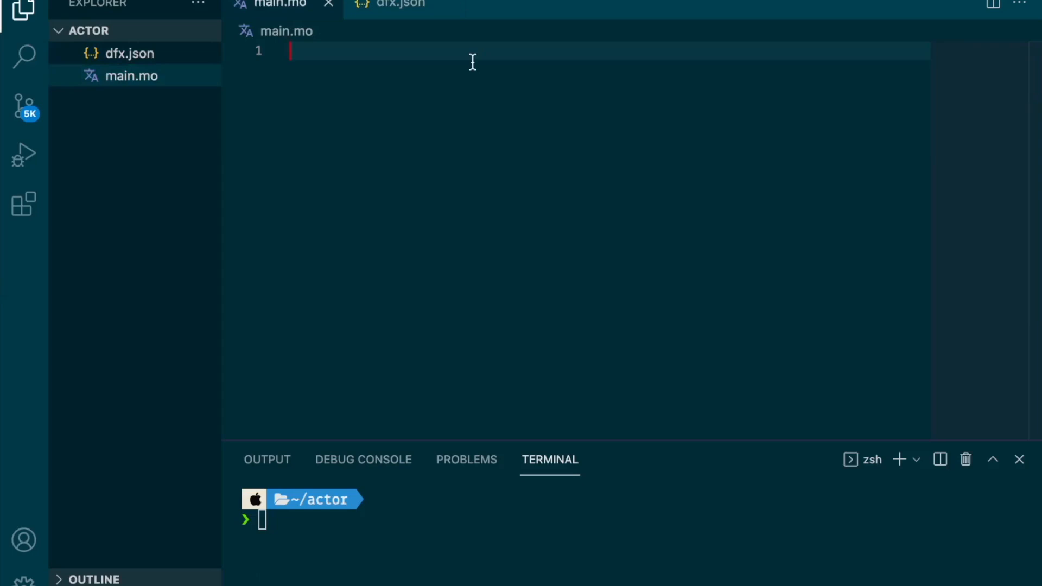
pyautogui.write('a')
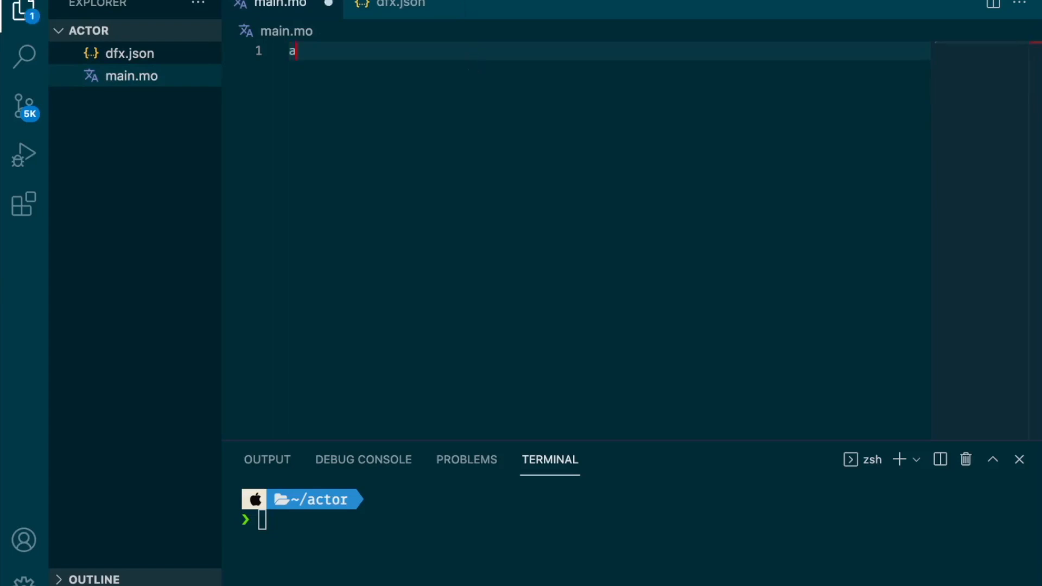
pyautogui.write('ctor {')
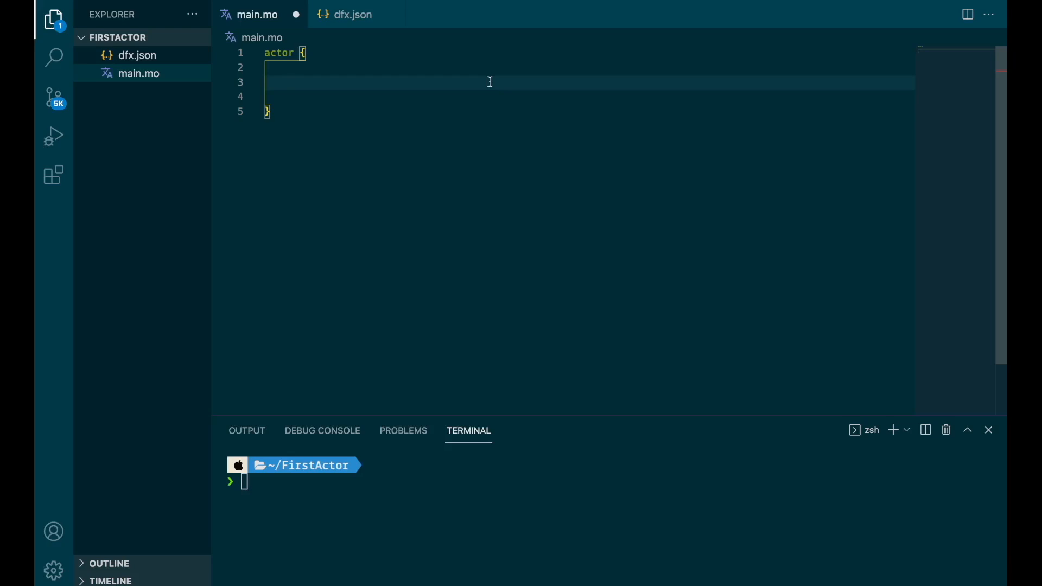
# Declare var value : Nat = 0; inside the actor, leaving blank lines below it
pyautogui.write('var')
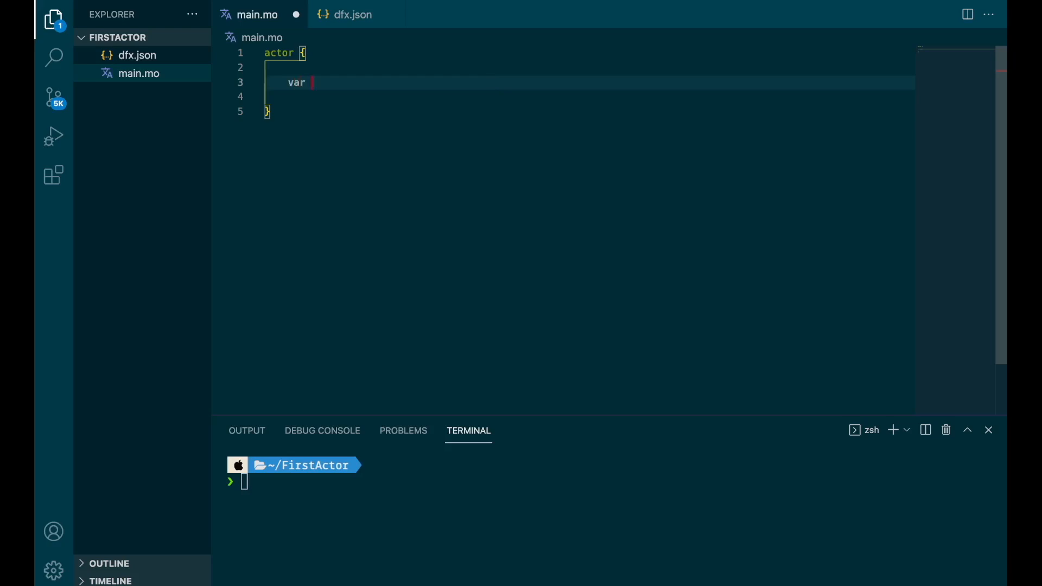
pyautogui.write('value')
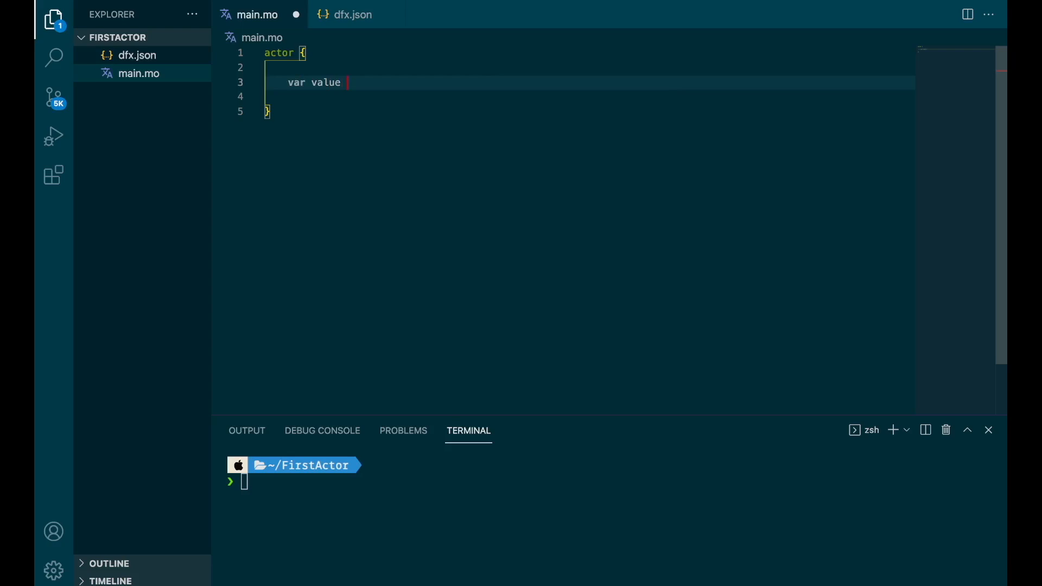
pyautogui.write(':')
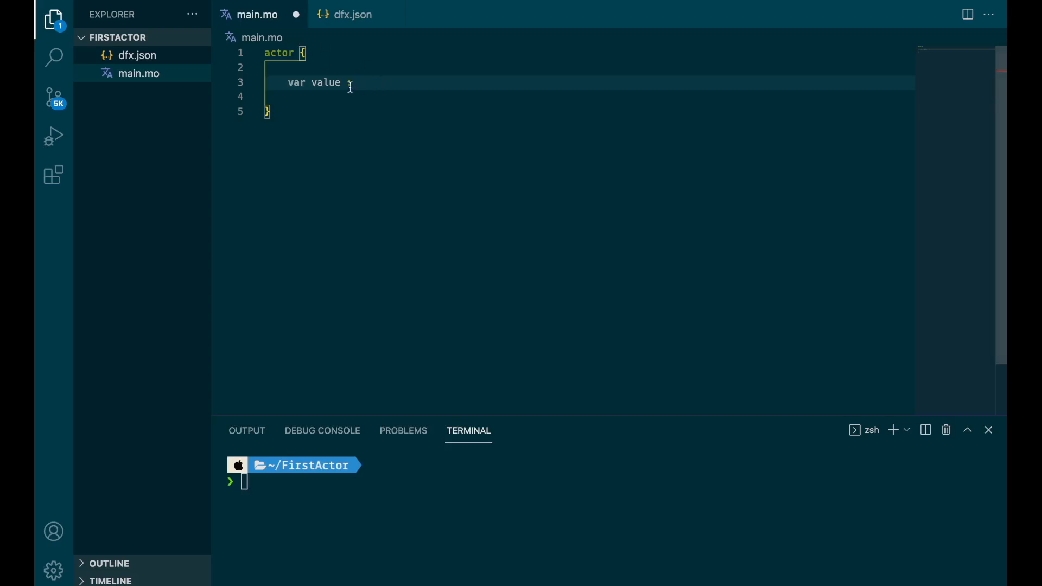
pyautogui.write(':')
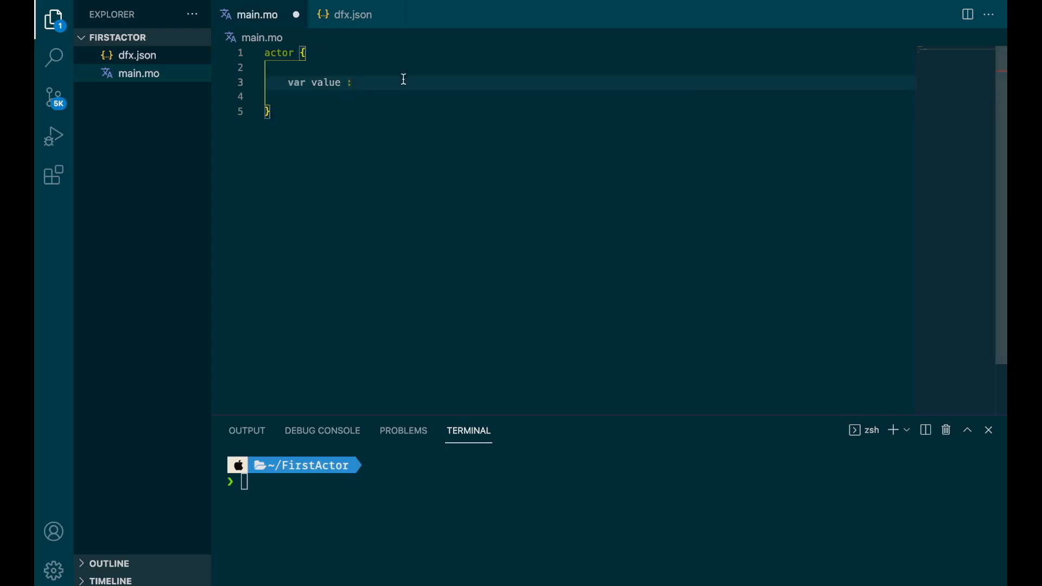
pyautogui.write('Nat =')
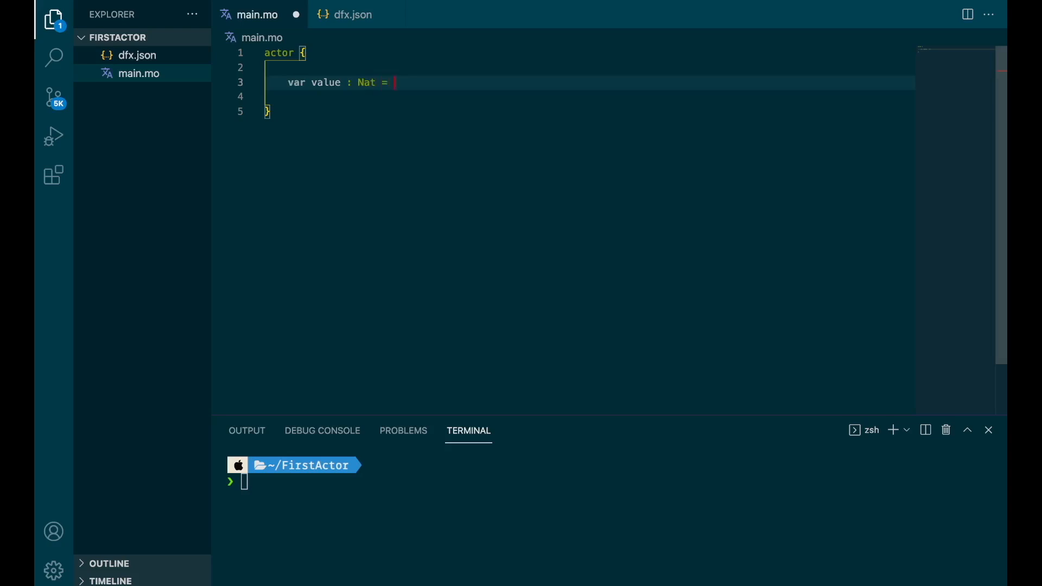
pyautogui.write('0;')
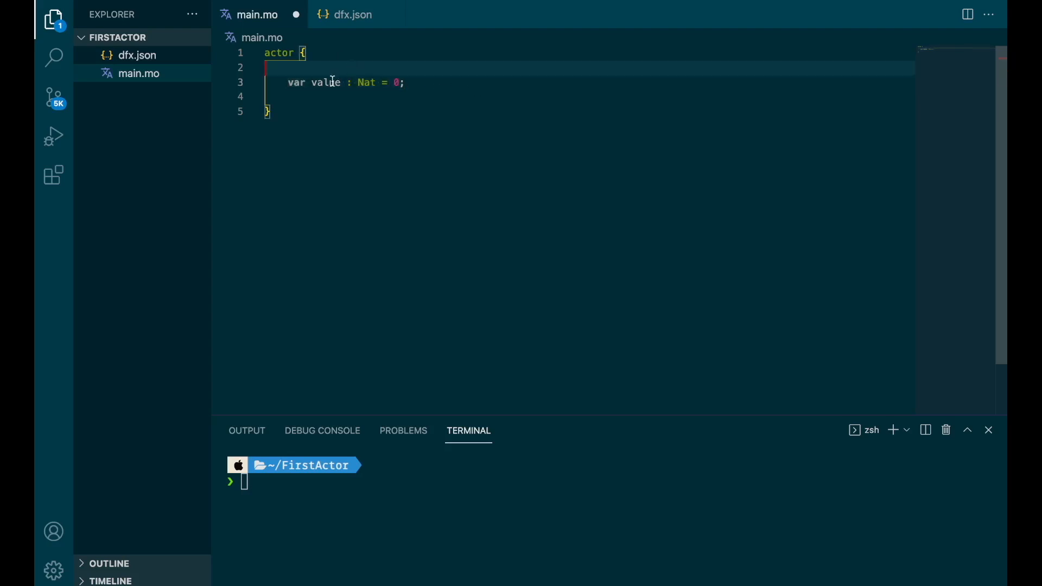
pyautogui.doubleClick(364, 83)
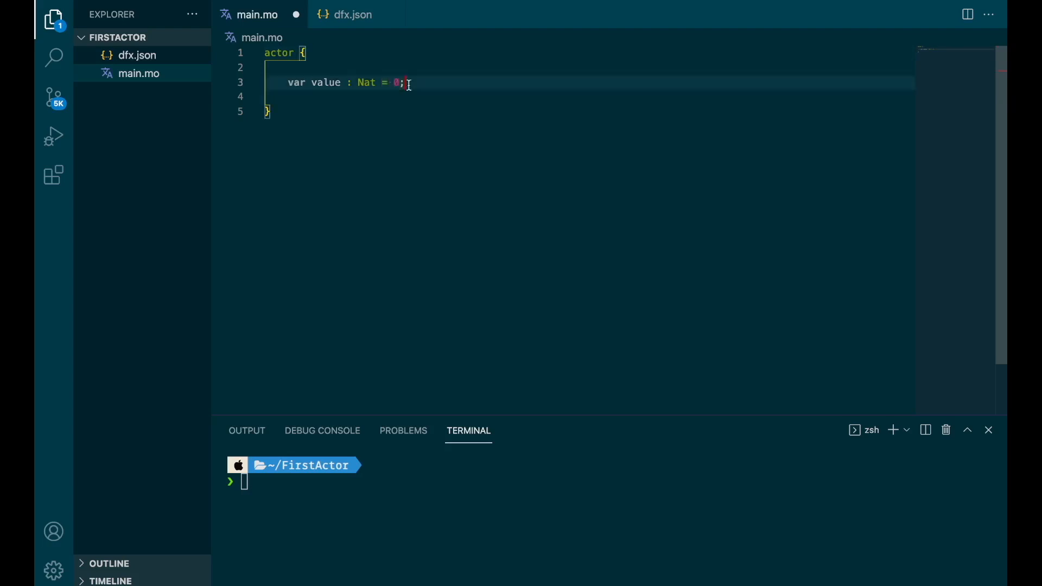
pyautogui.press('Enter')
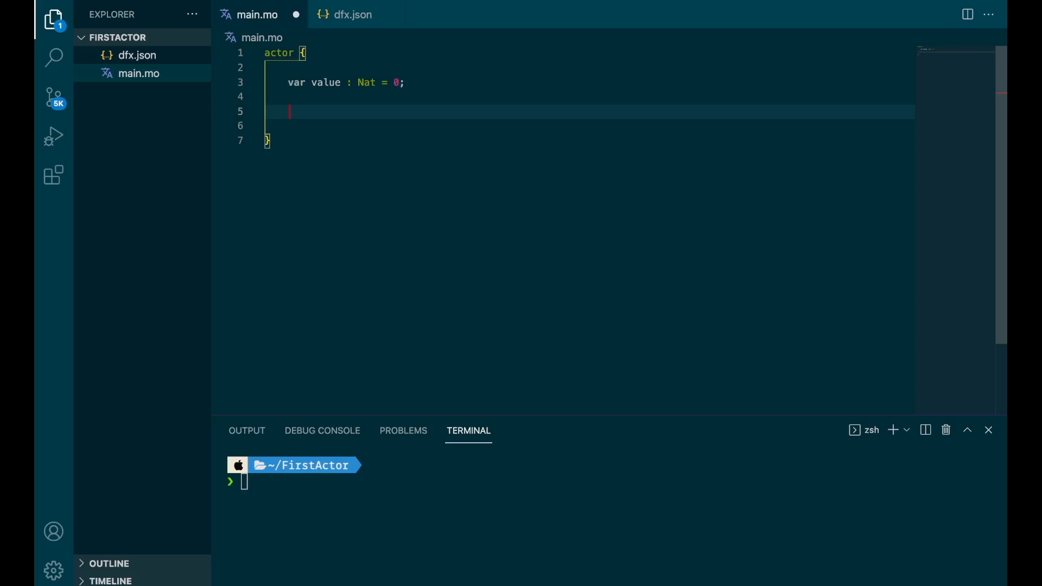
# Write public func giveValue () : Nat { return (value); } and run dfx stop in the terminal
pyautogui.write('pu')
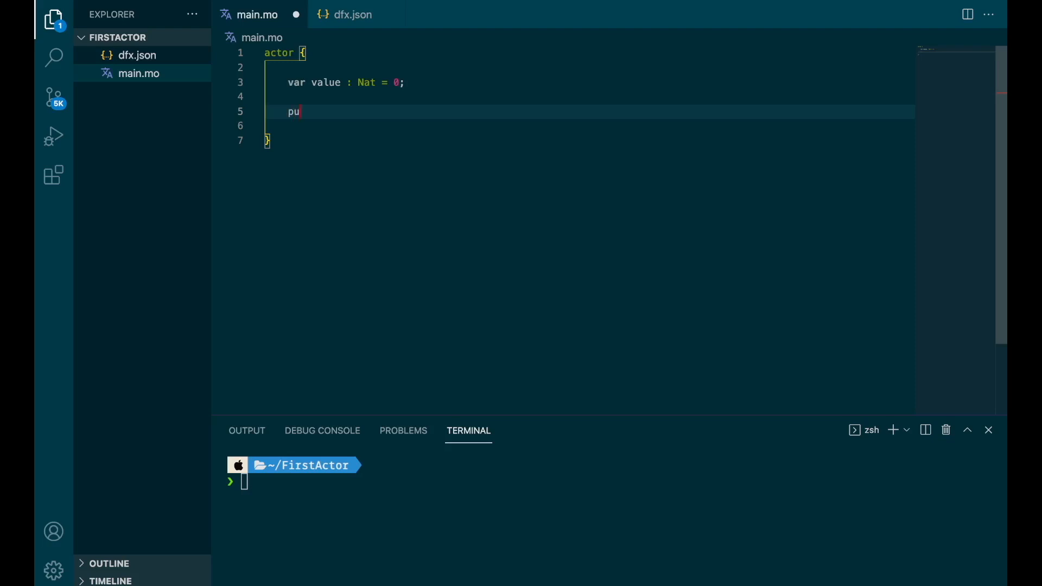
pyautogui.write('blic')
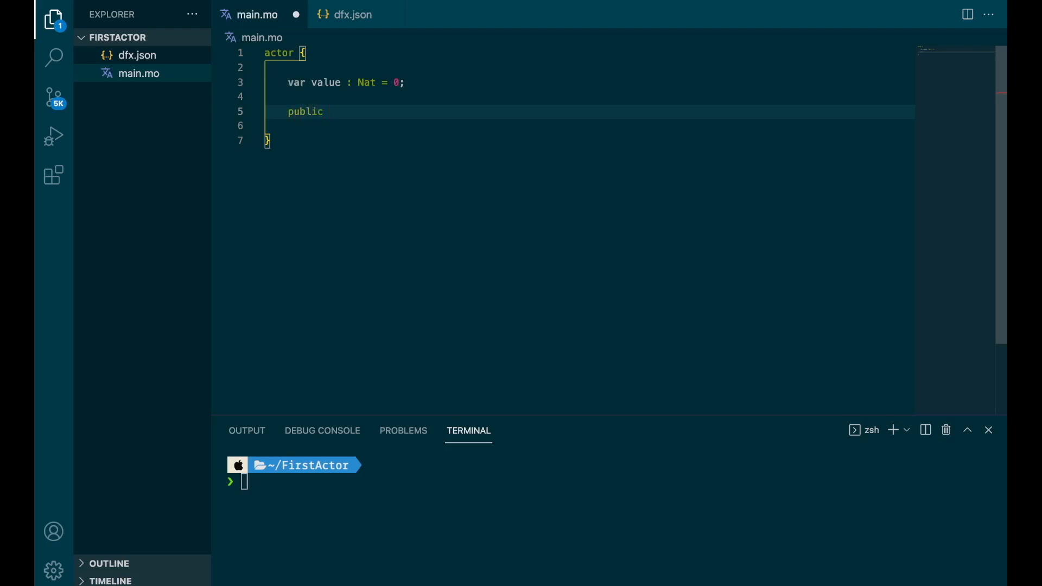
pyautogui.write('func')
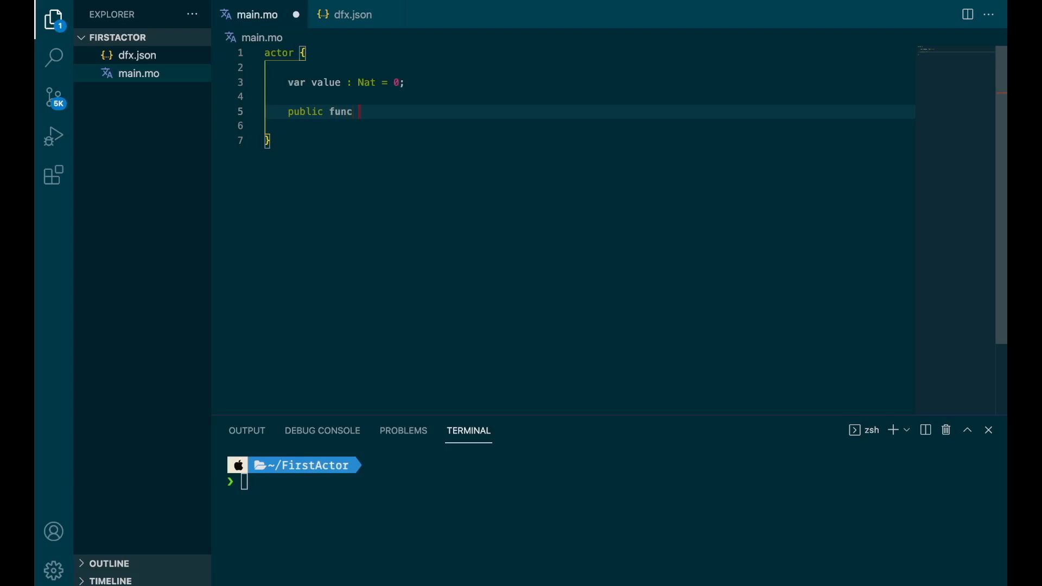
pyautogui.write('giveValue ()')
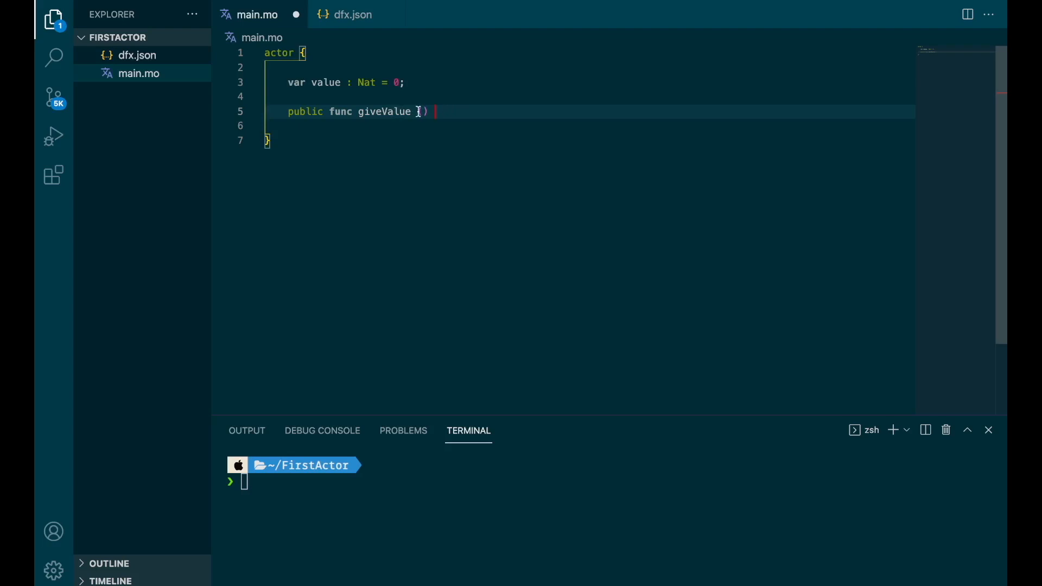
pyautogui.write(': Nat')
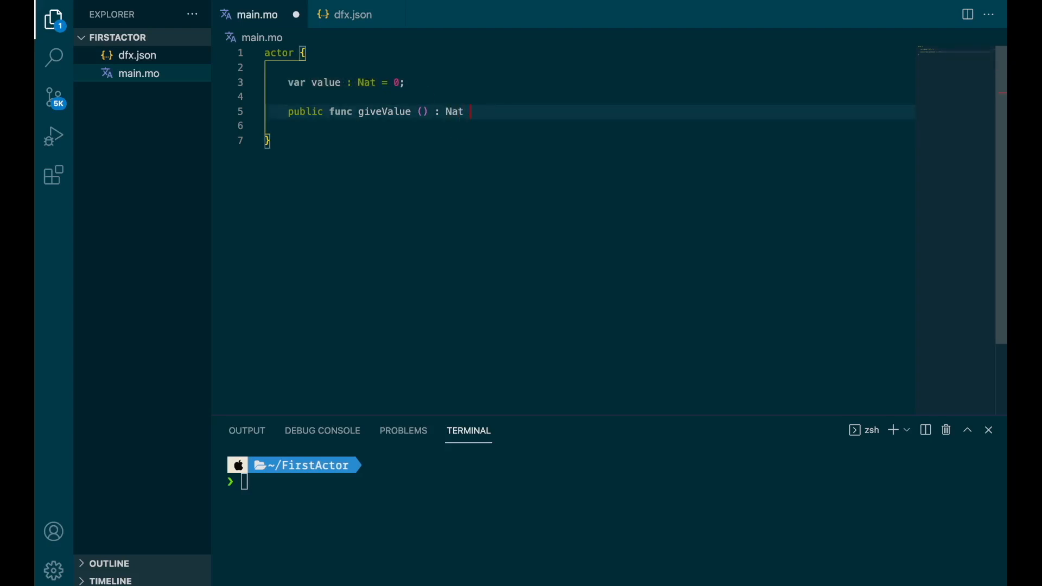
pyautogui.write('{')
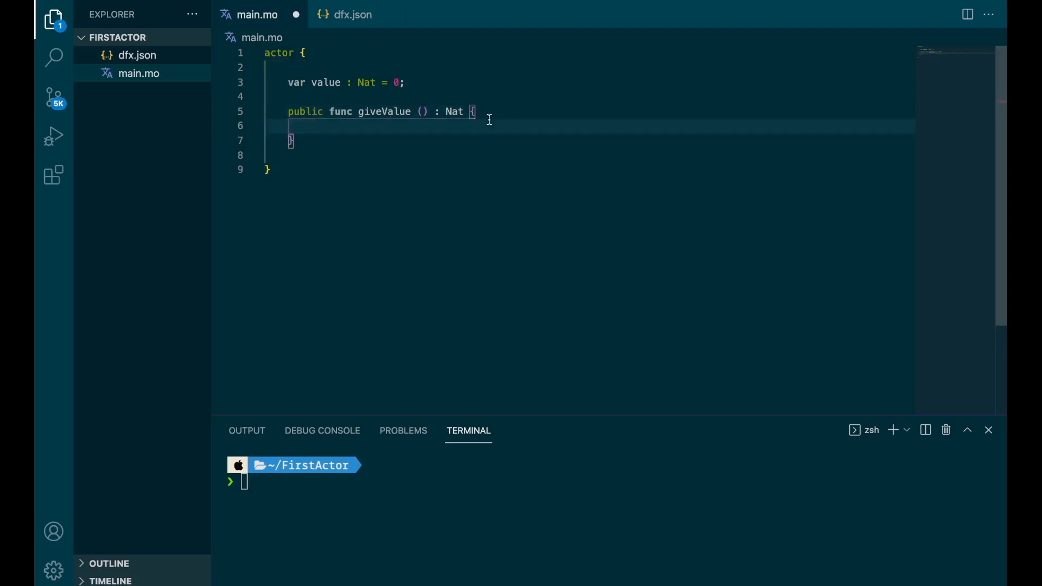
pyautogui.write('return (value);')
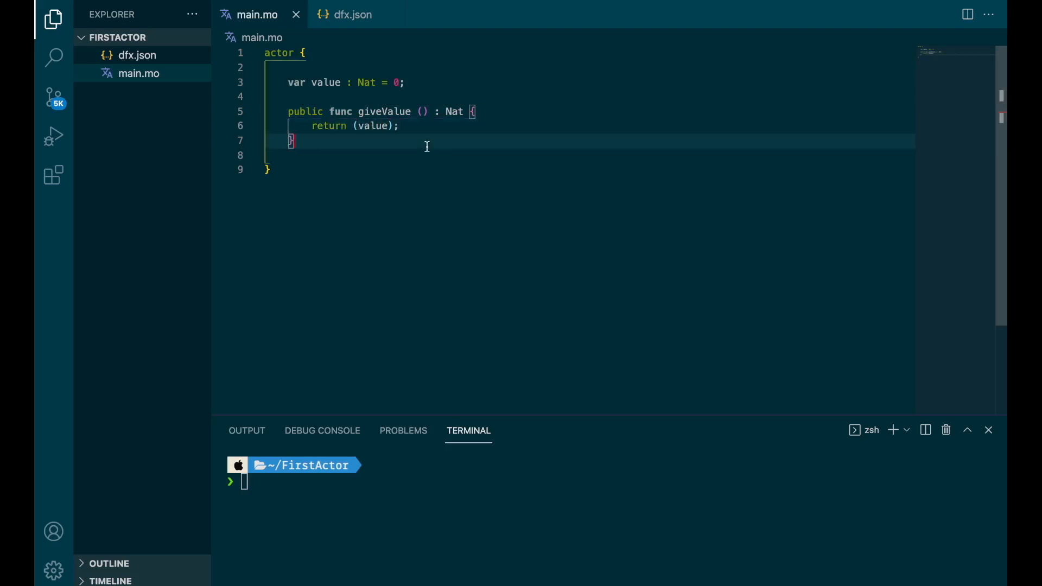
pyautogui.write('dfx stop')
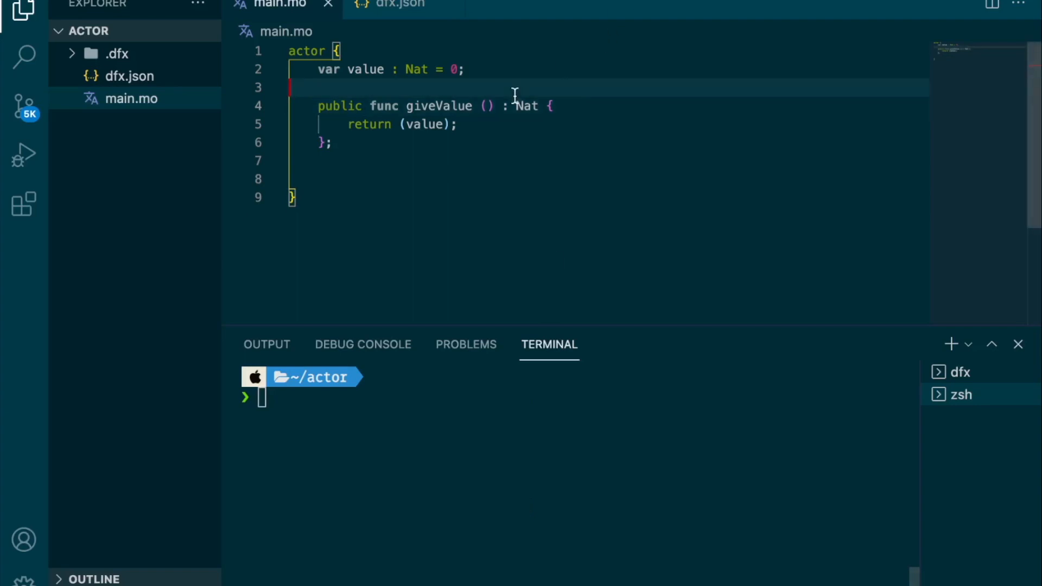
# Change giveValue to return async Nat, run dfx deploy, and call superActor giveValue '()'
pyautogui.write('async')
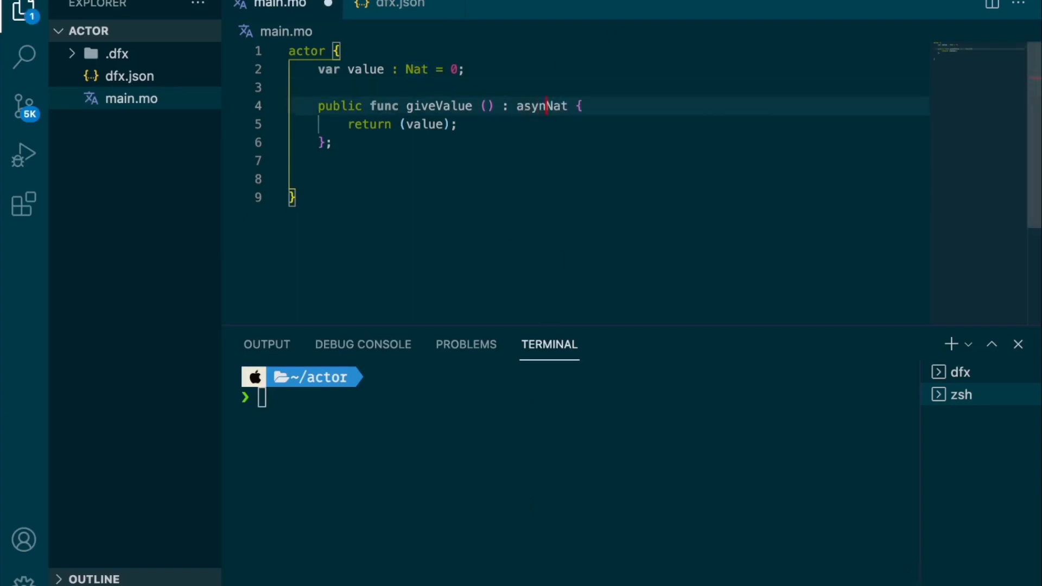
pyautogui.write('dfx deploy')
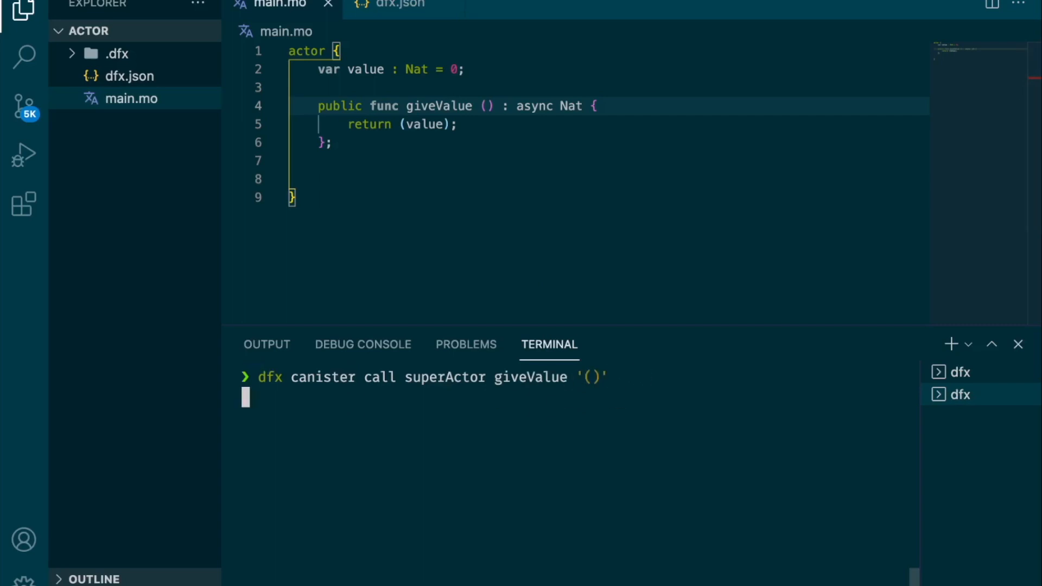
pyautogui.press('Enter')
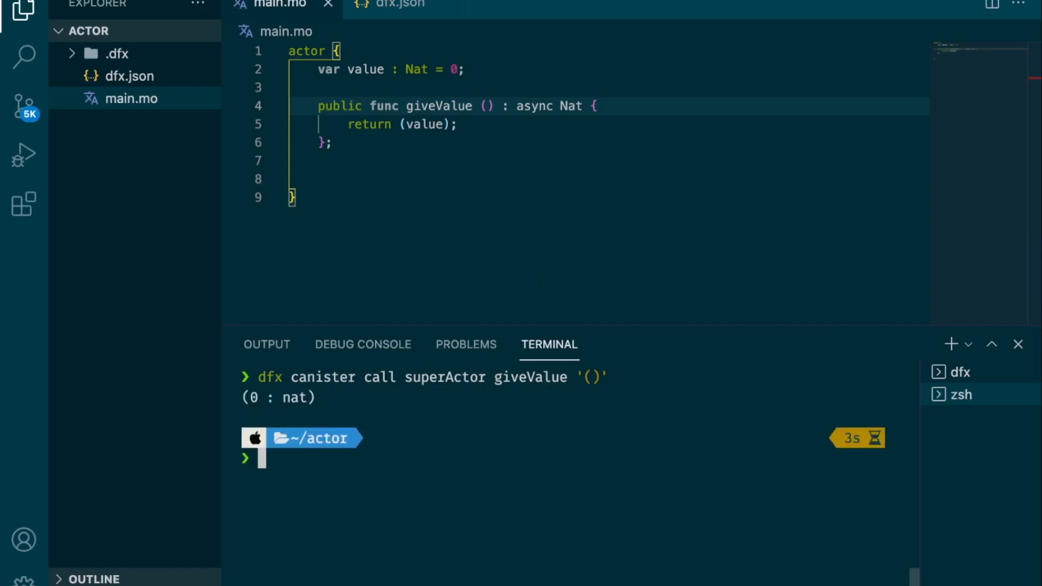
pyautogui.moveTo(323, 391)
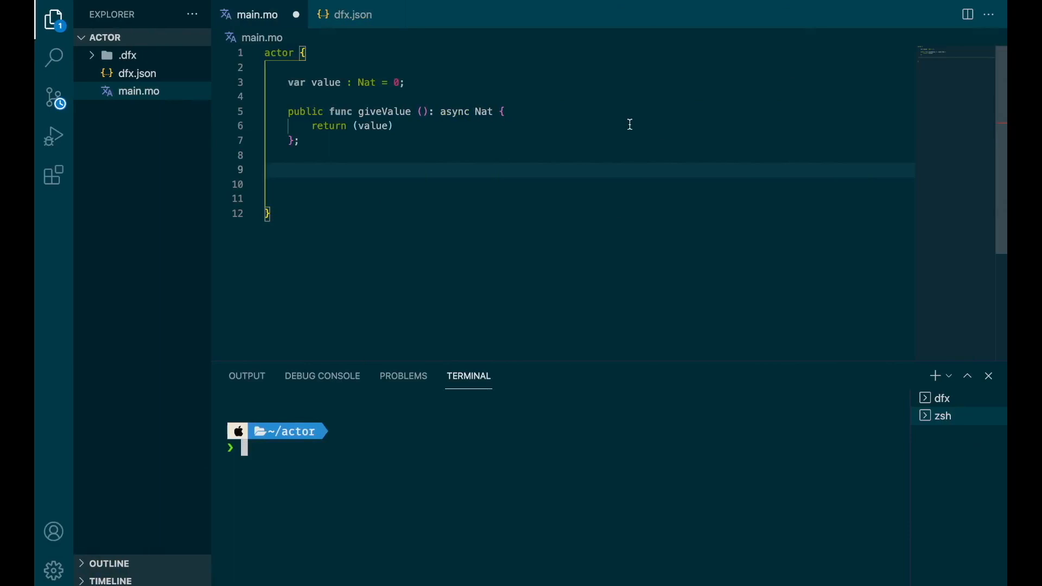
pyautogui.moveTo(382, 169)
pyautogui.write('func _giveValue() : Nat {')
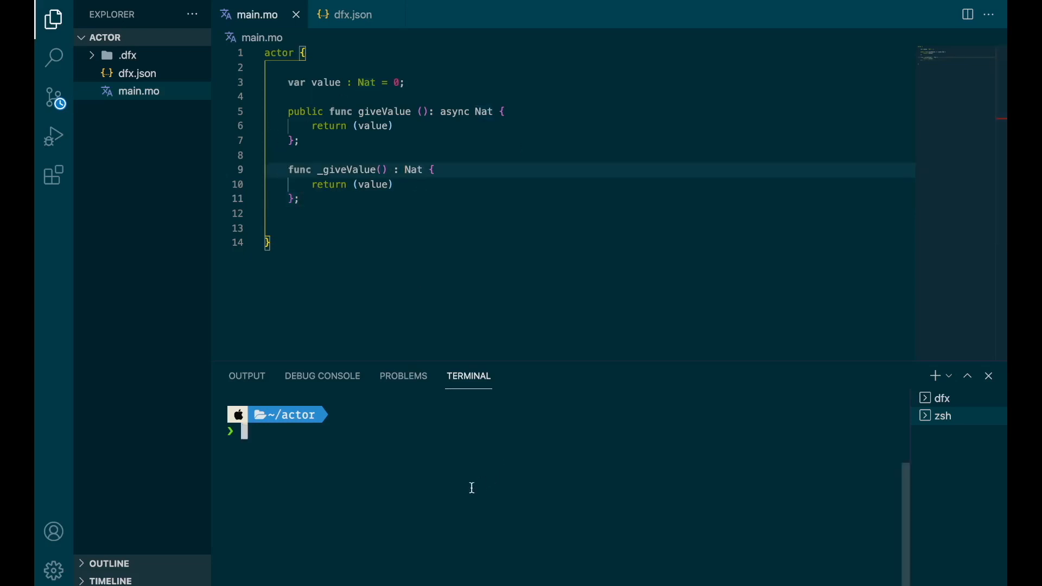
# Run dfx deploy, then dfx canister call superActor on the private helper to see it fail
pyautogui.write('dfx deploy')
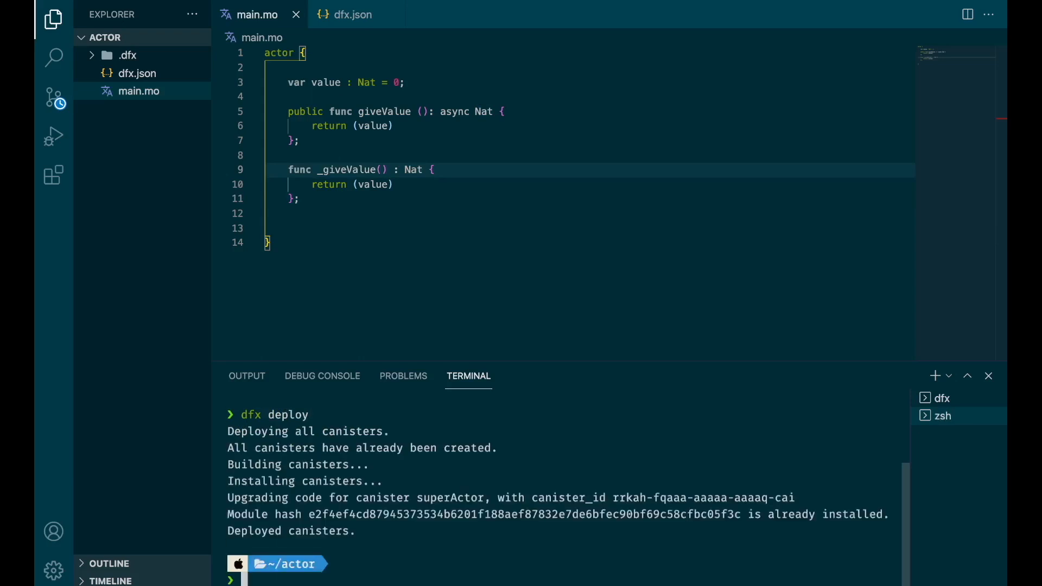
pyautogui.write('dfx deploy')
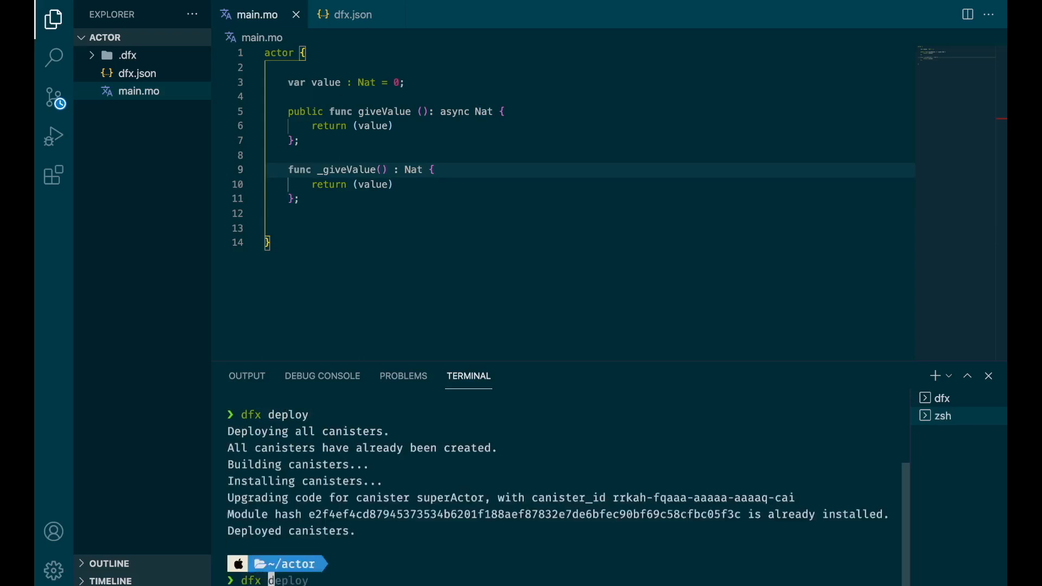
pyautogui.write("dfx canister call superActor giveValueFaster '()'")
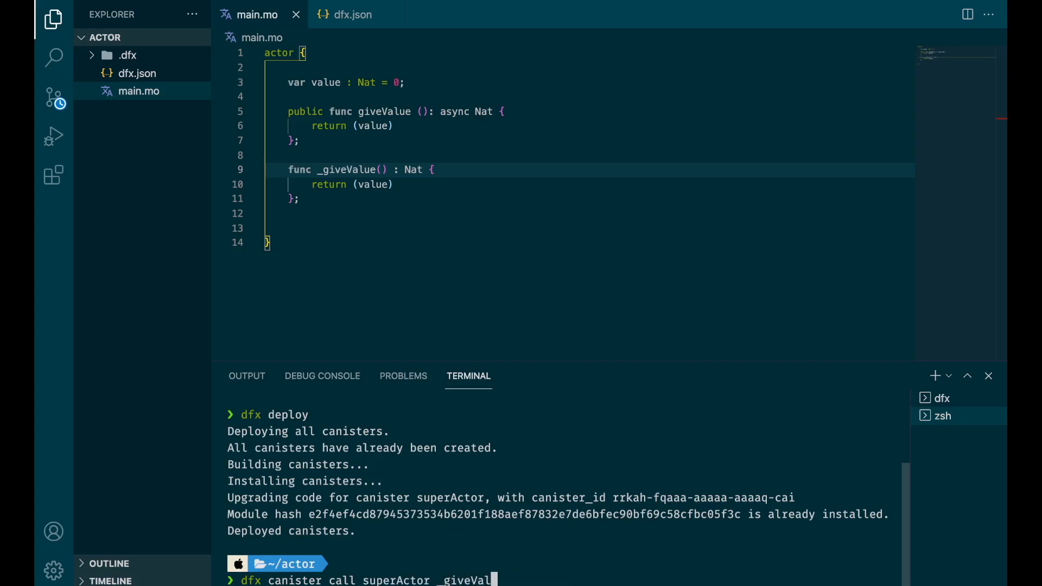
pyautogui.write("ue '(")
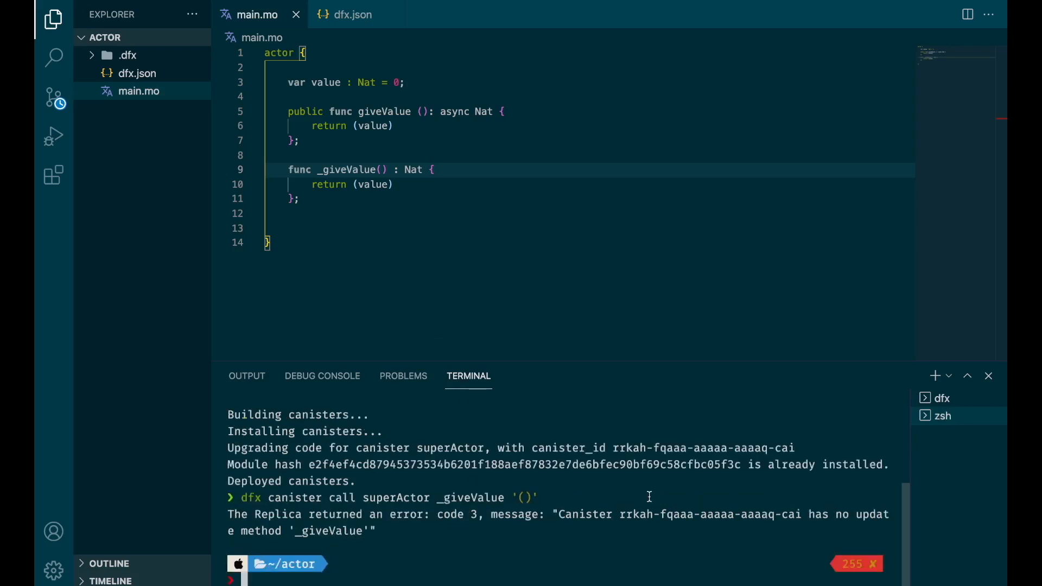
pyautogui.moveTo(159, 567)
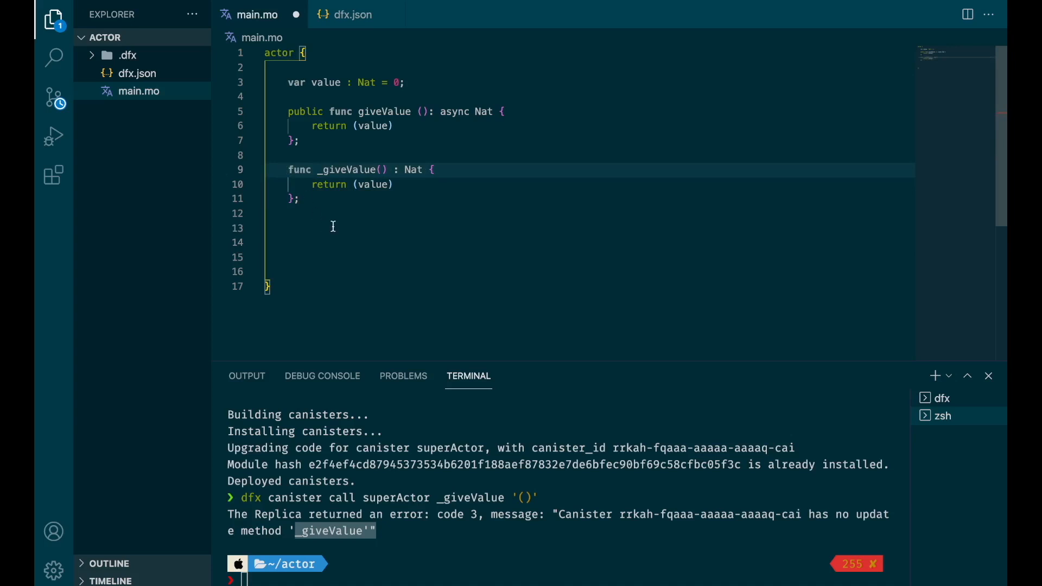
# Select the _giveValue helper to move it above giveValue and return its result
pyautogui.doubleClick(305, 111)
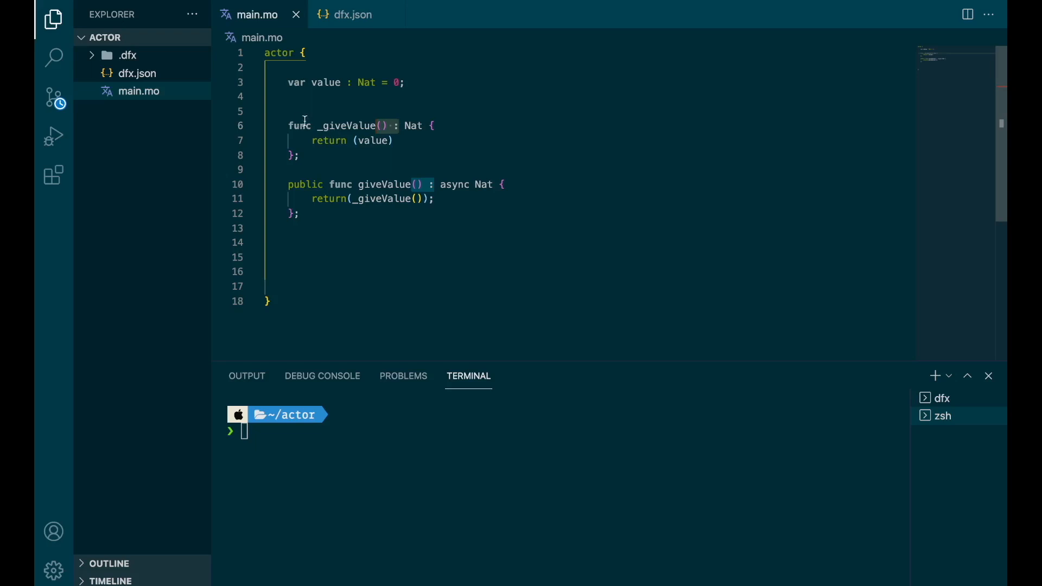
pyautogui.moveTo(287, 126); pyautogui.dragTo(299, 155)
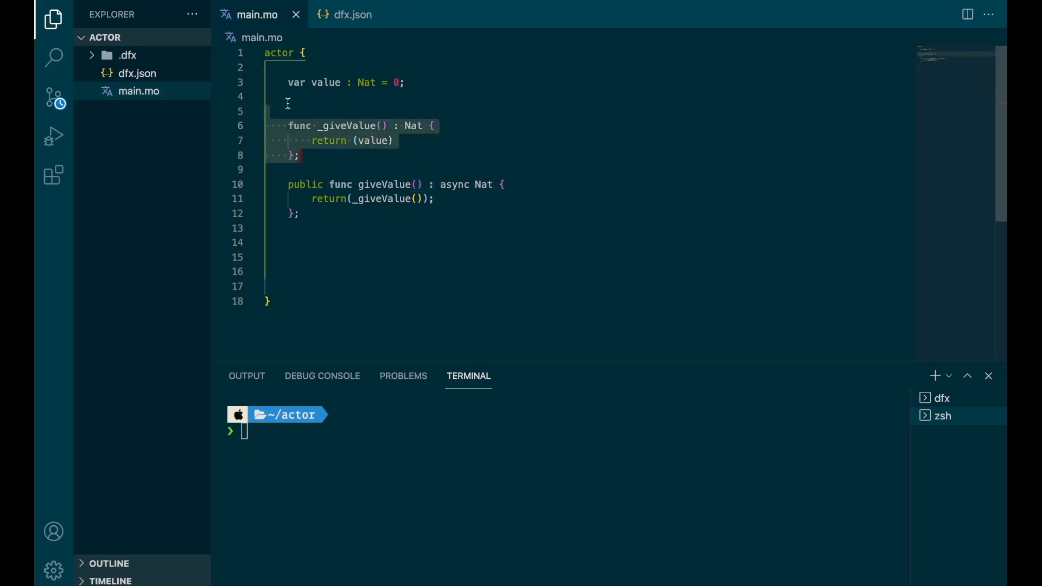
pyautogui.moveTo(403, 105)
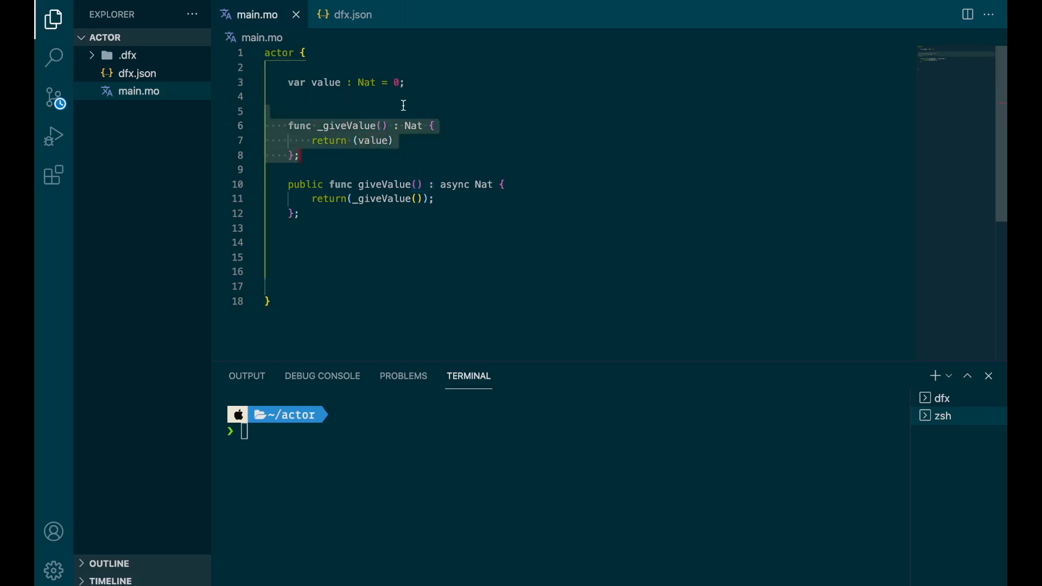
pyautogui.moveTo(313, 185)
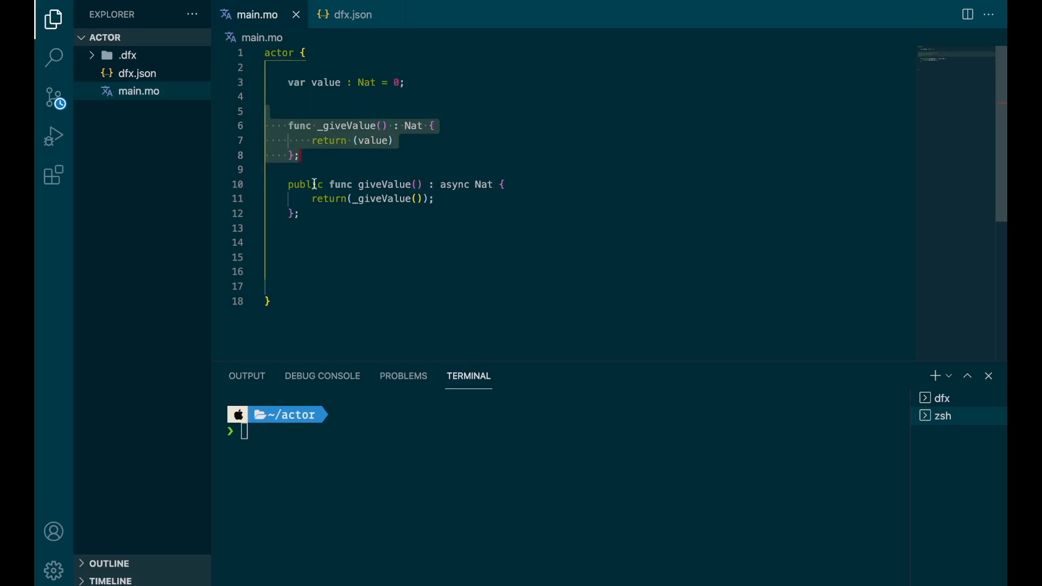
# Run dfx deploy, then dfx canister call superActor _giveValue '()' in the terminal
pyautogui.write('dfx deploy')
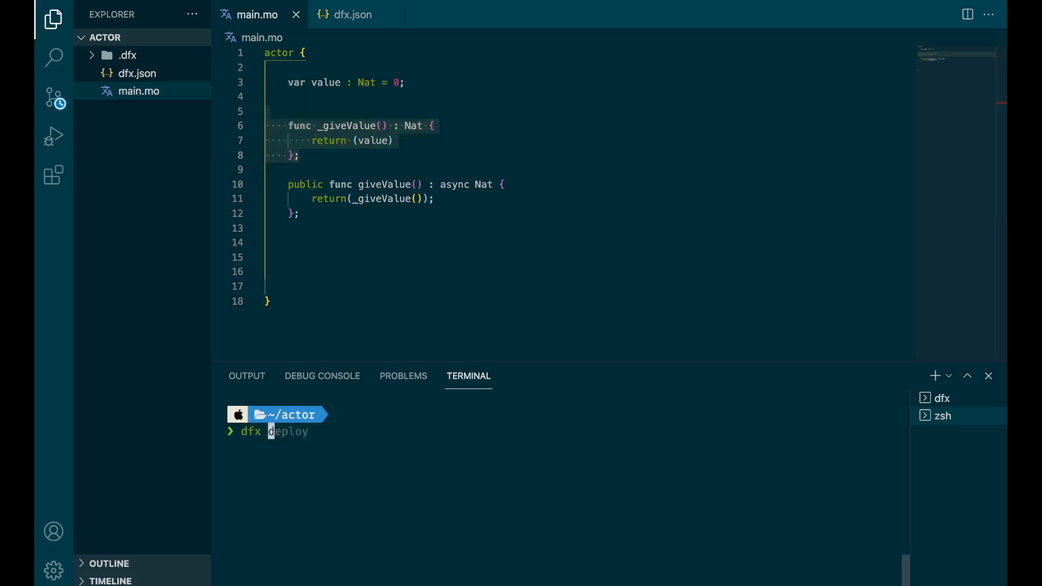
pyautogui.press('Enter')
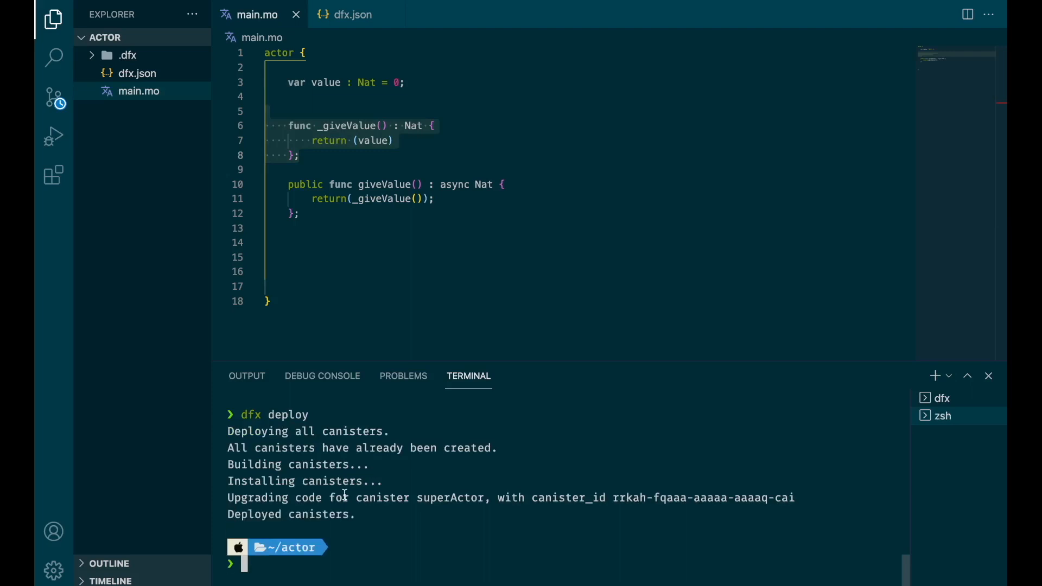
pyautogui.write("dfx canister call superActor _giveValue '()'")
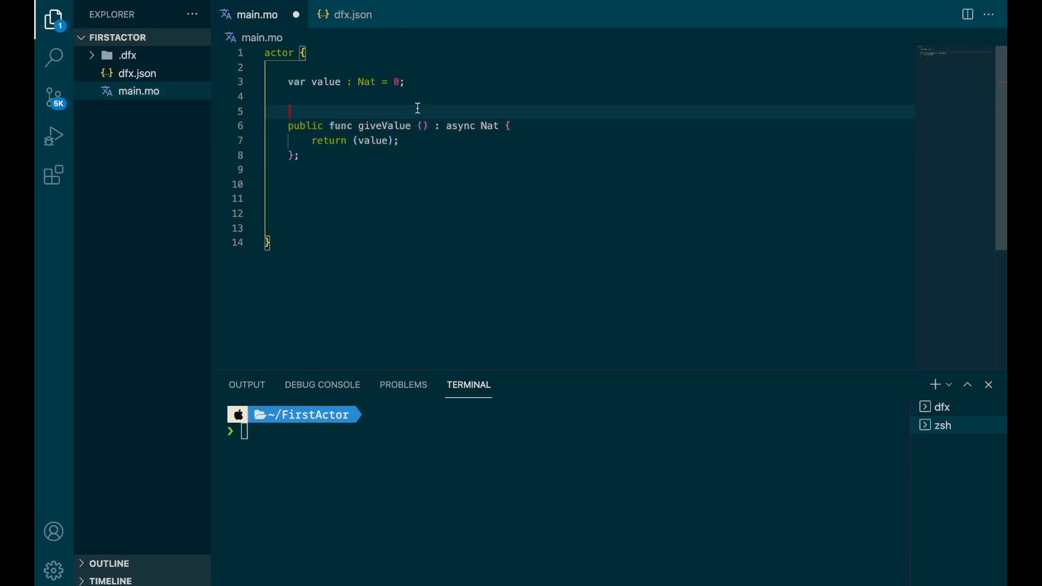
# Comment giveValue as an update call and add public query func giveValueFaster () : async Nat returning value
pyautogui.write('//This function is an update call.')
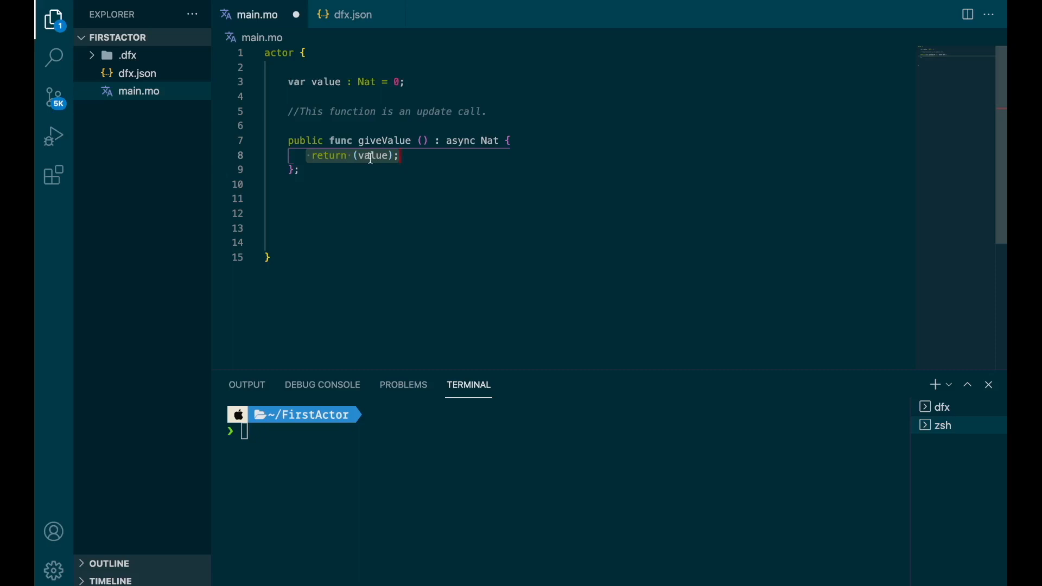
pyautogui.moveTo(370, 167)
pyautogui.write('public')
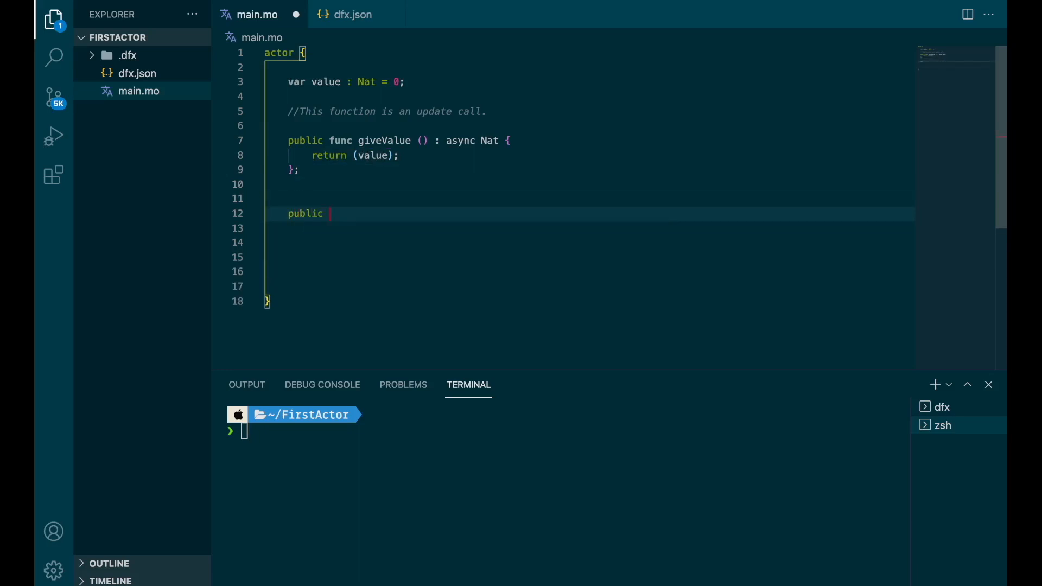
pyautogui.write('query func')
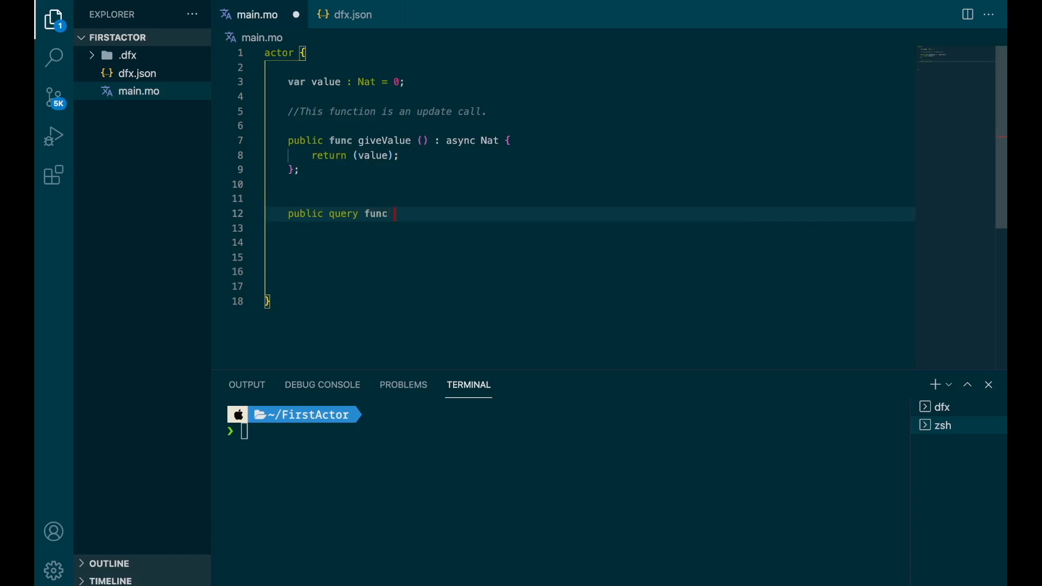
pyautogui.write('giveValue')
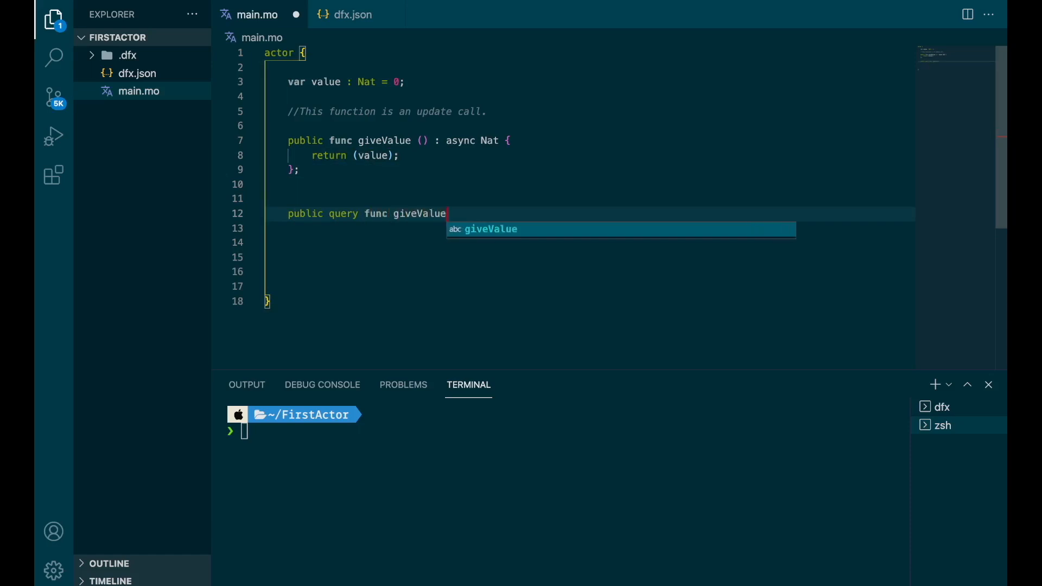
pyautogui.write('Faster')
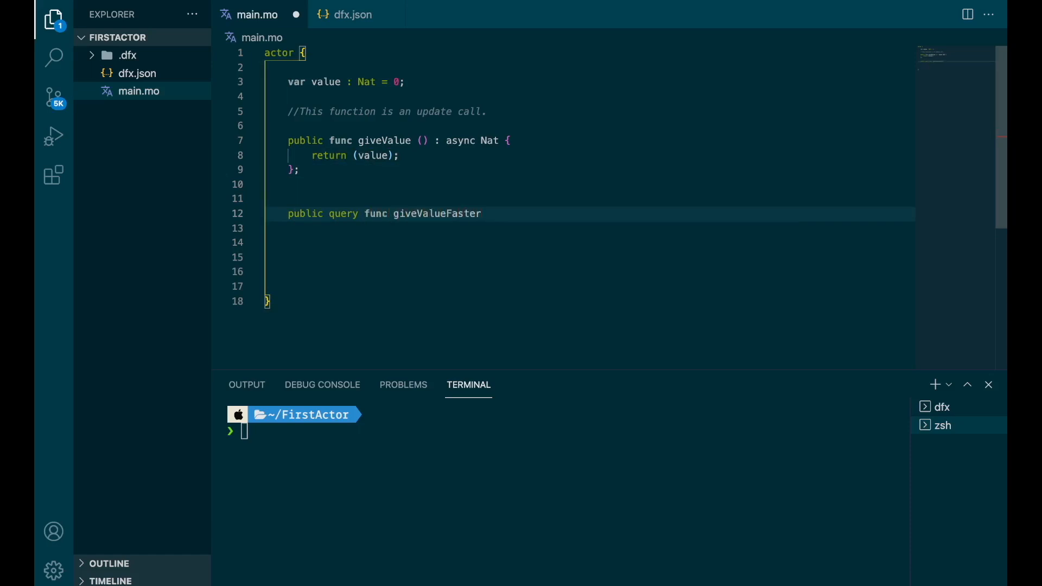
pyautogui.write('() : a')
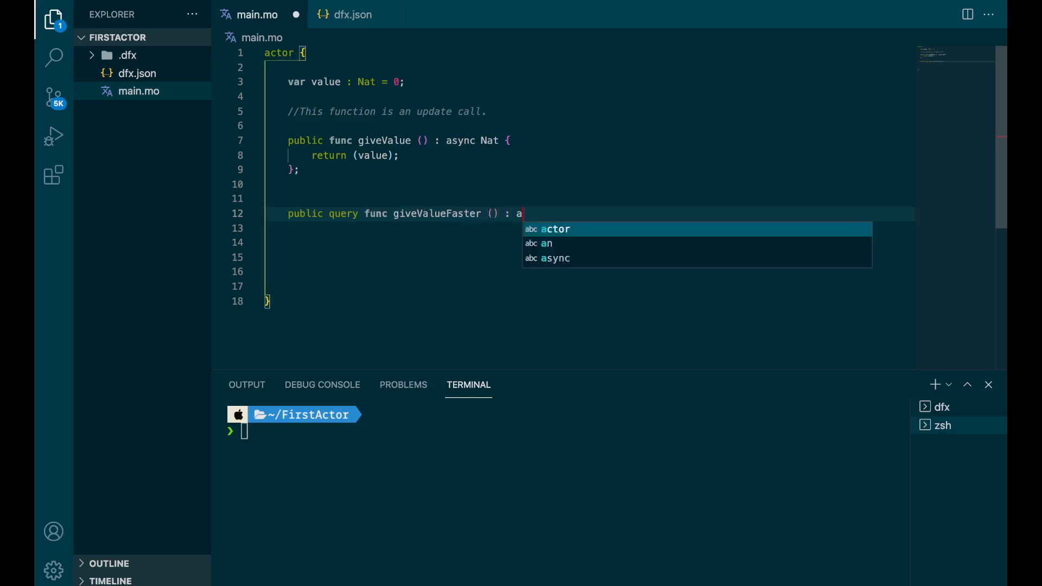
pyautogui.write('sync Nat {')
pyautogui.click(591, 228)
pyautogui.write('ret')
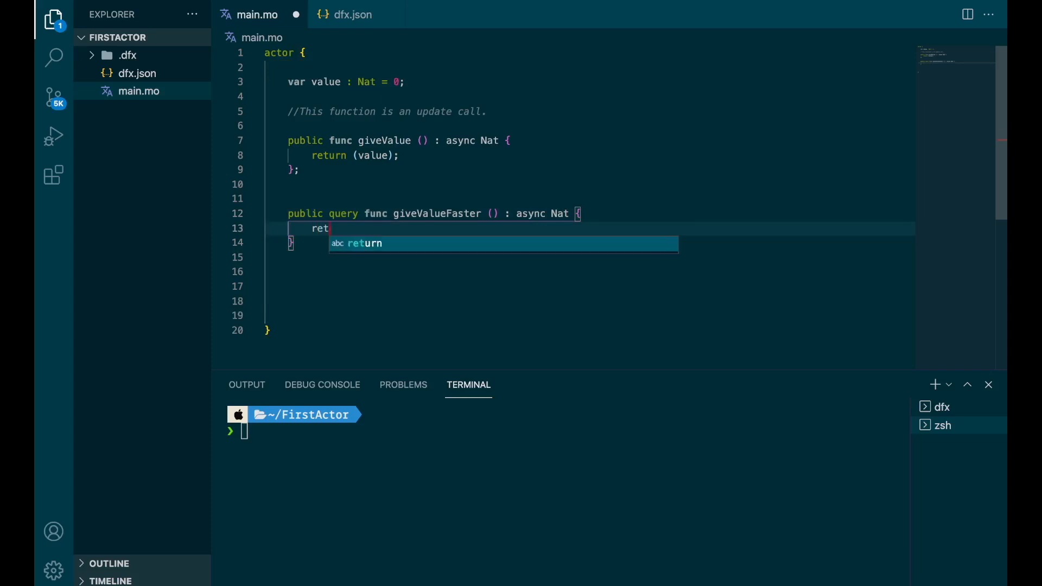
pyautogui.write('urn (value);')
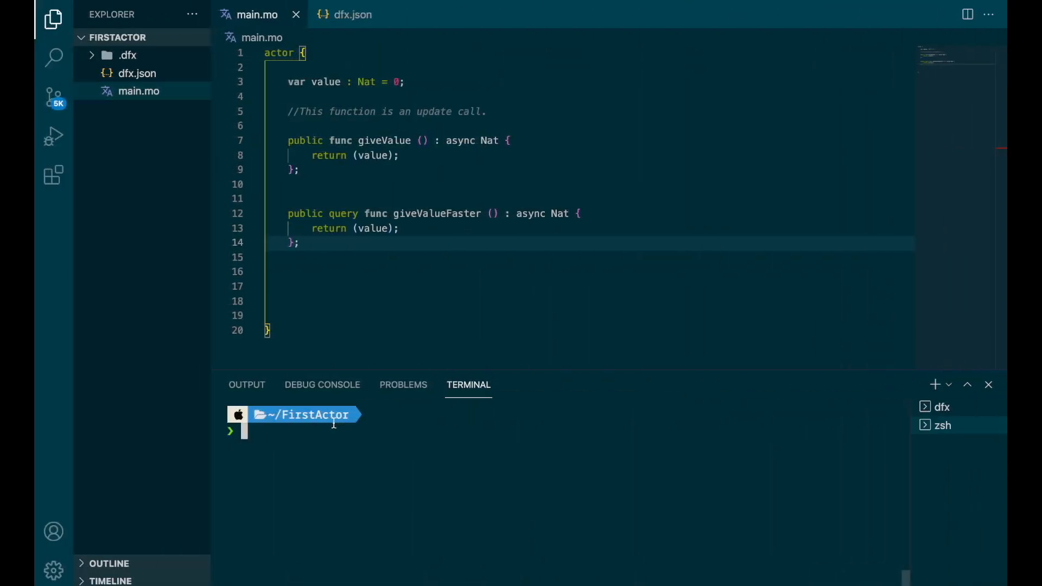
pyautogui.moveTo(325, 443)
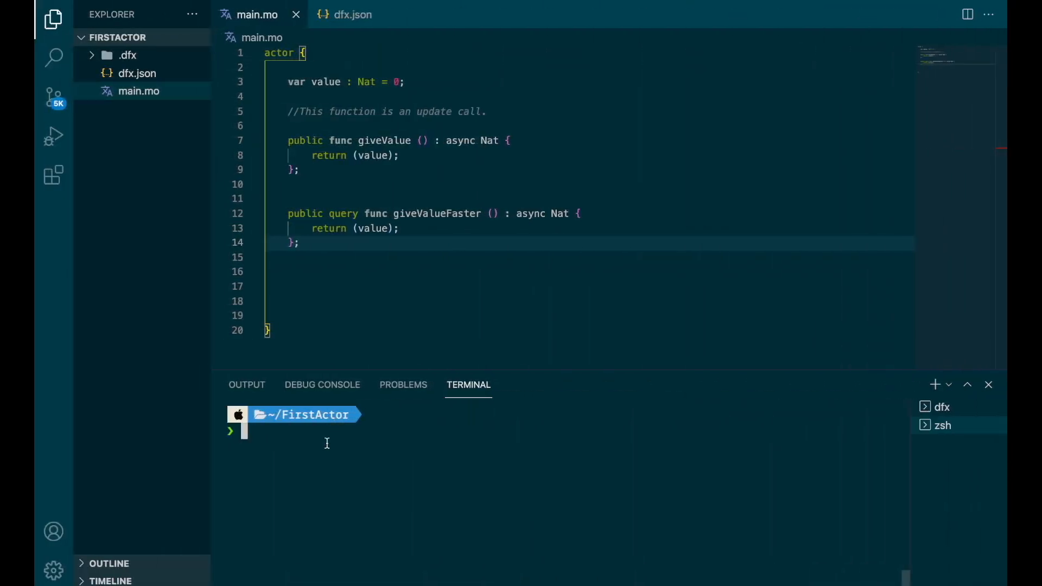
# Run dfx canister call superActor giveValue '()' returning (0 : nat), then recall it edited to giveValueFaster
pyautogui.write('dfxc')
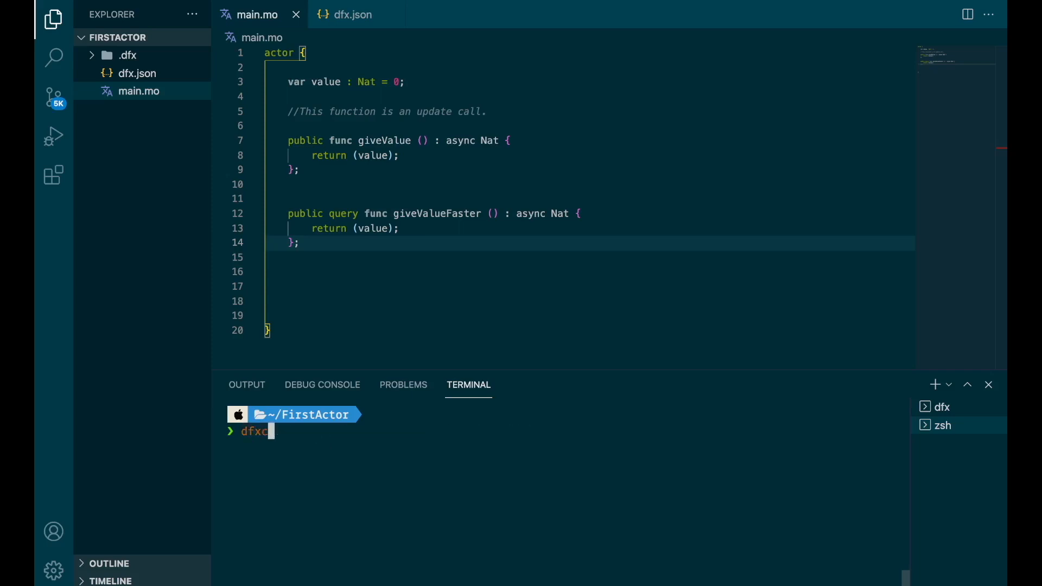
pyautogui.write("canister call superActor giveValue '()'")
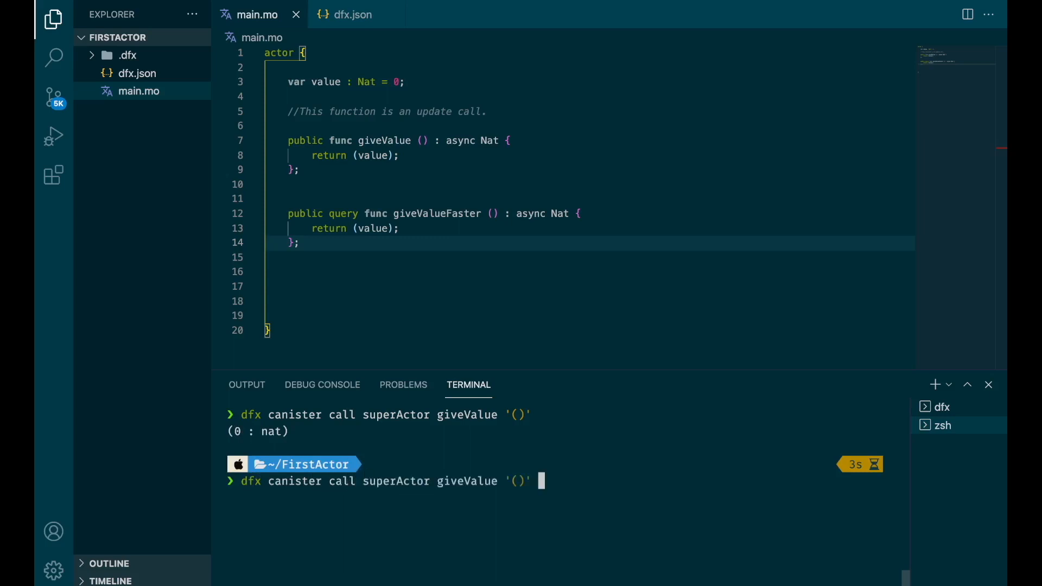
pyautogui.write('Faster')
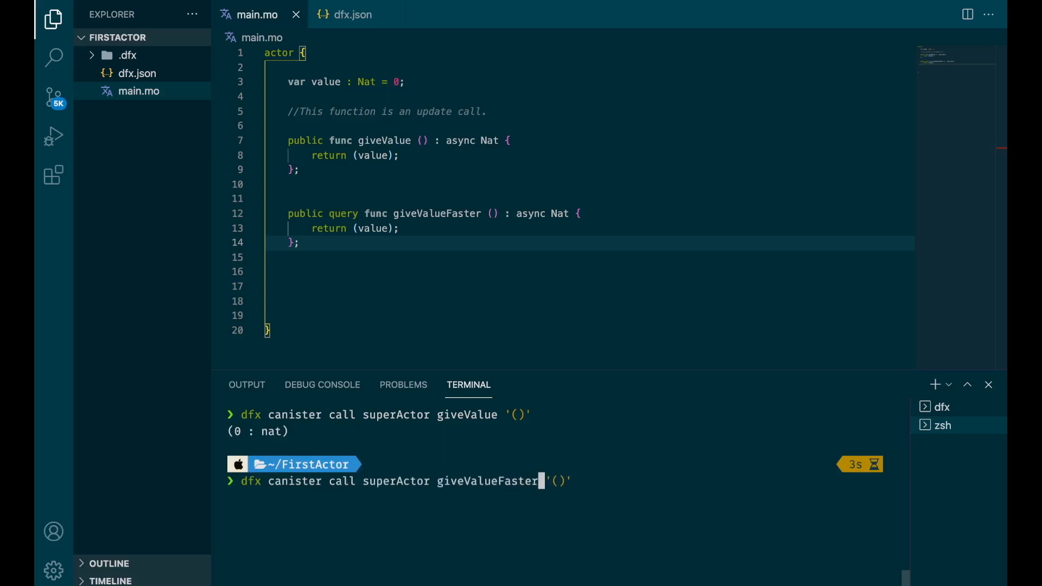